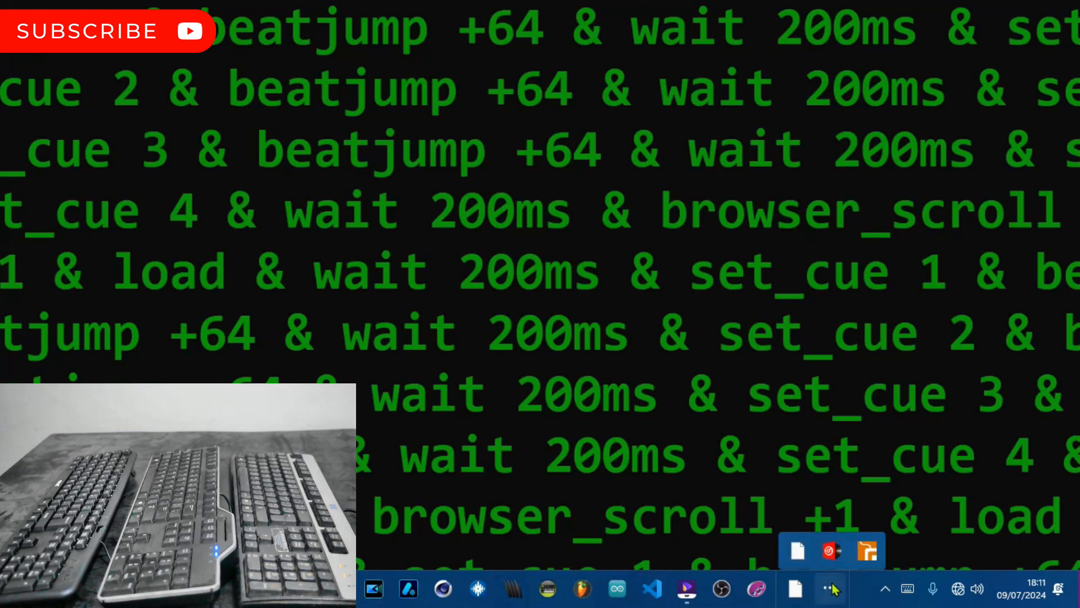
Bring VirtualDJ to the front and open its Controllers > Keyboard settings page.
left_click(830, 588)
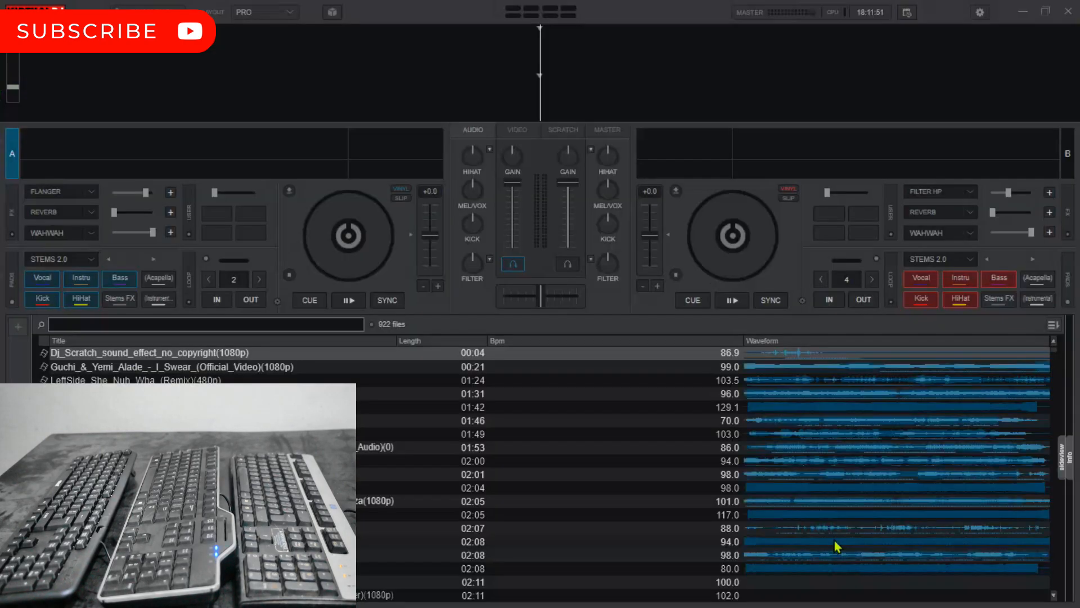
left_click(980, 13)
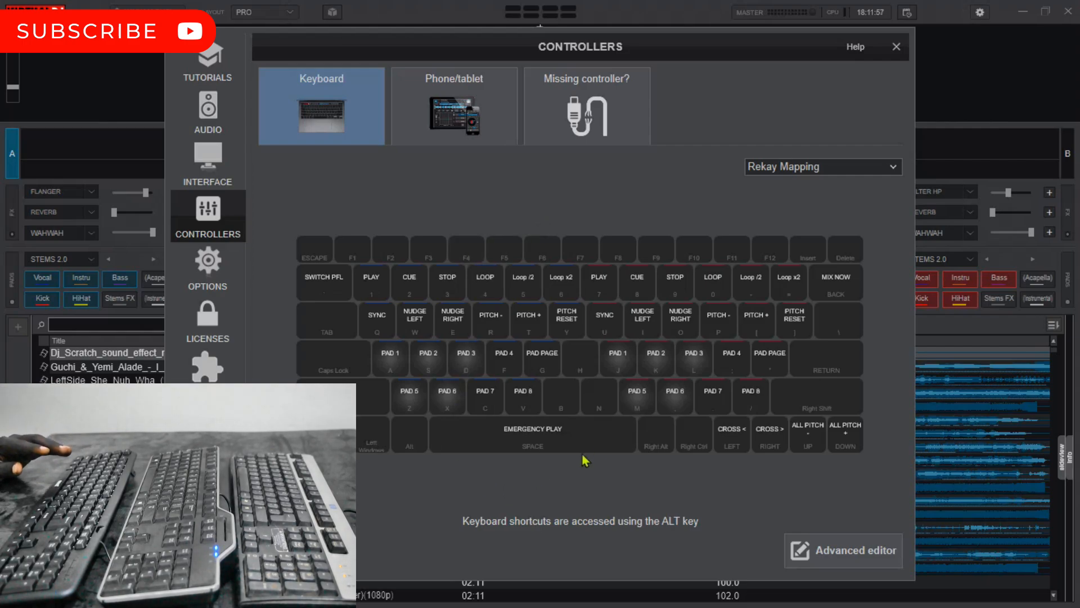
In the advanced editor, map SPACE to audio_controls > play_stutter, then close settings.
left_click(843, 549)
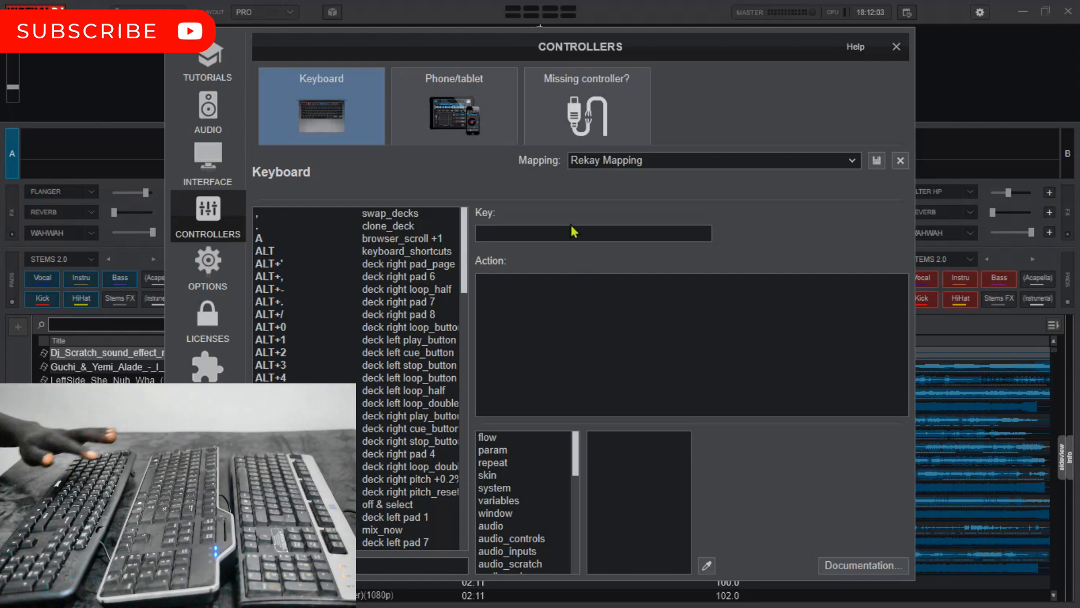
left_click(592, 233)
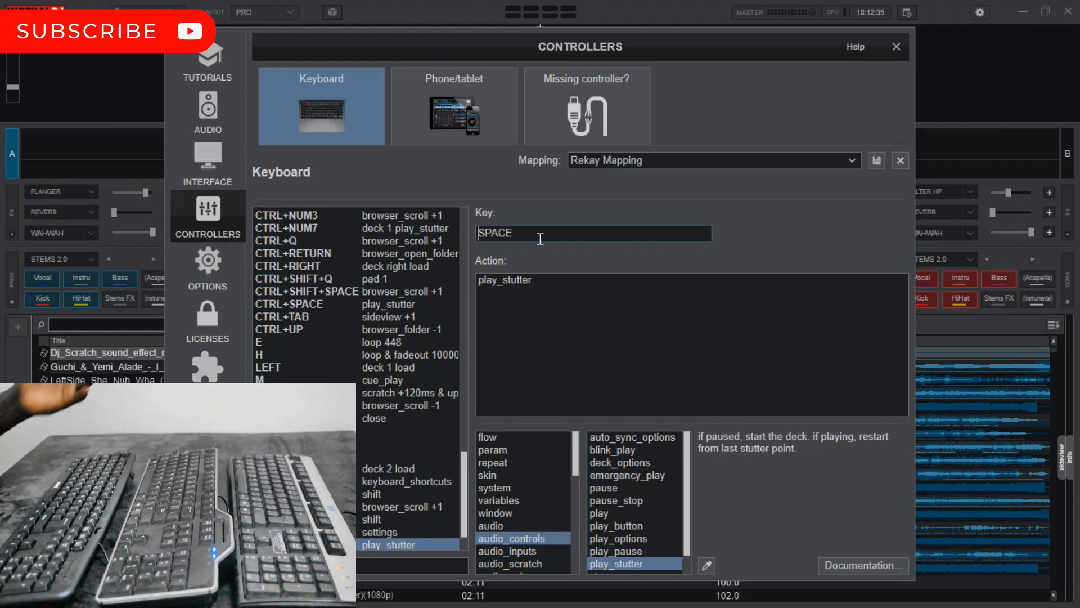
mouse_move(598, 253)
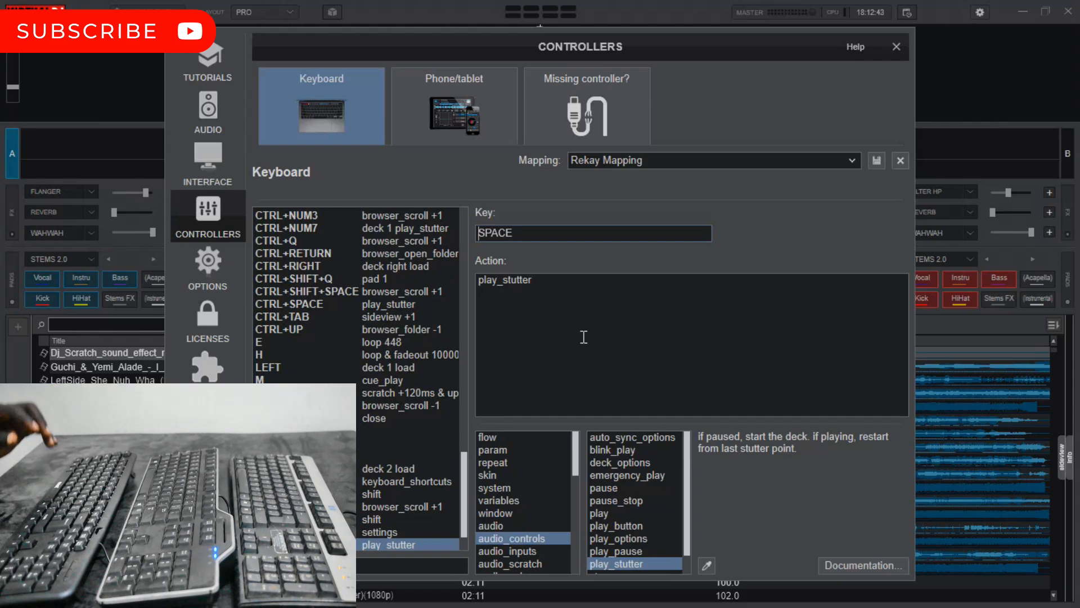
left_click(896, 46)
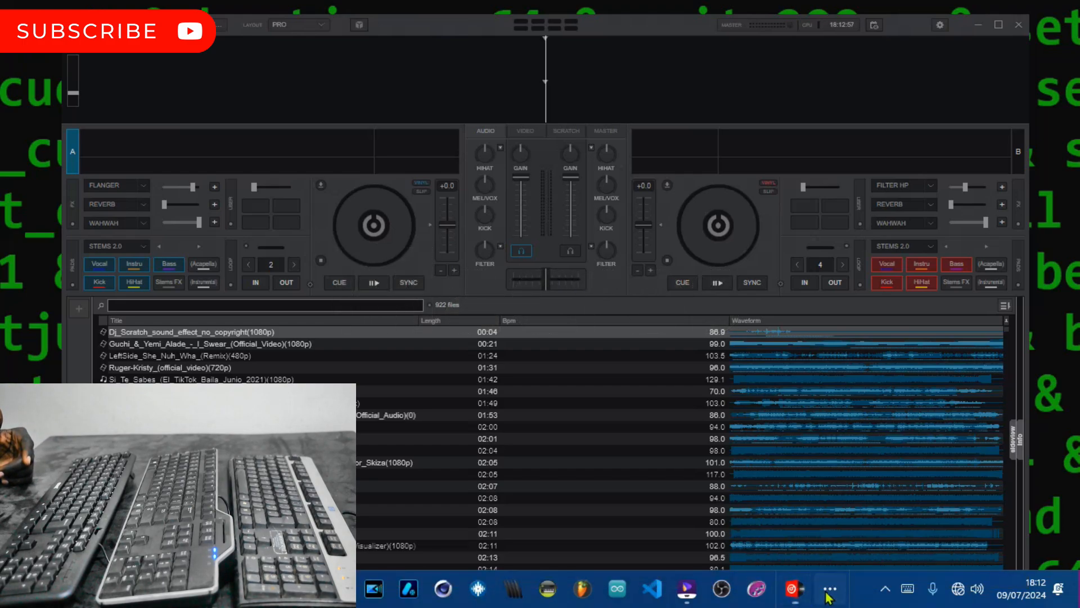
Open MultiKeyboard Macros from the tray and delete the Alt + Space macro.
left_click(829, 589)
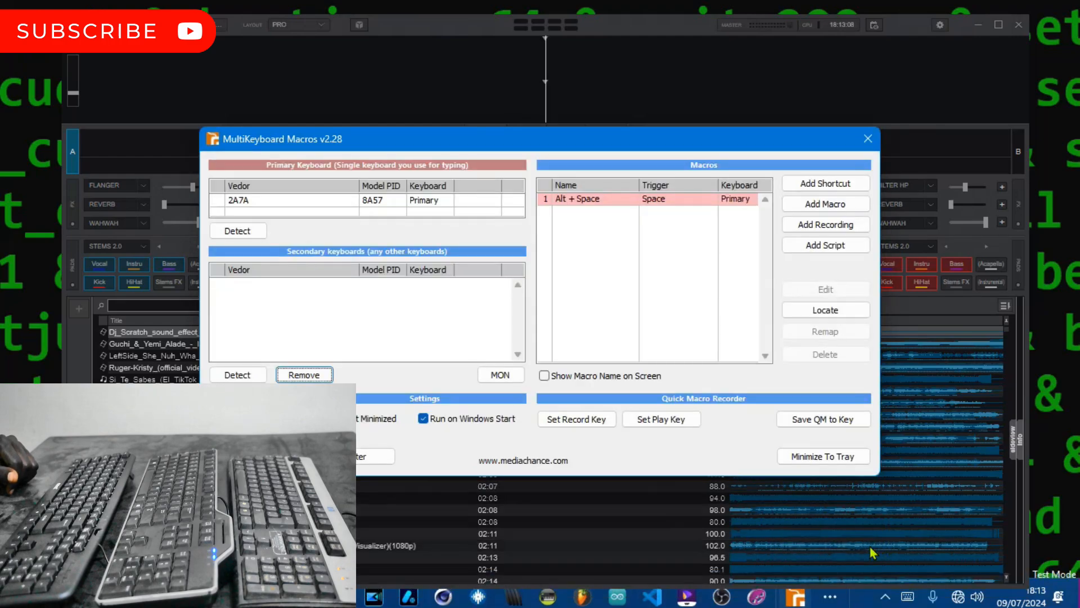
mouse_move(399, 286)
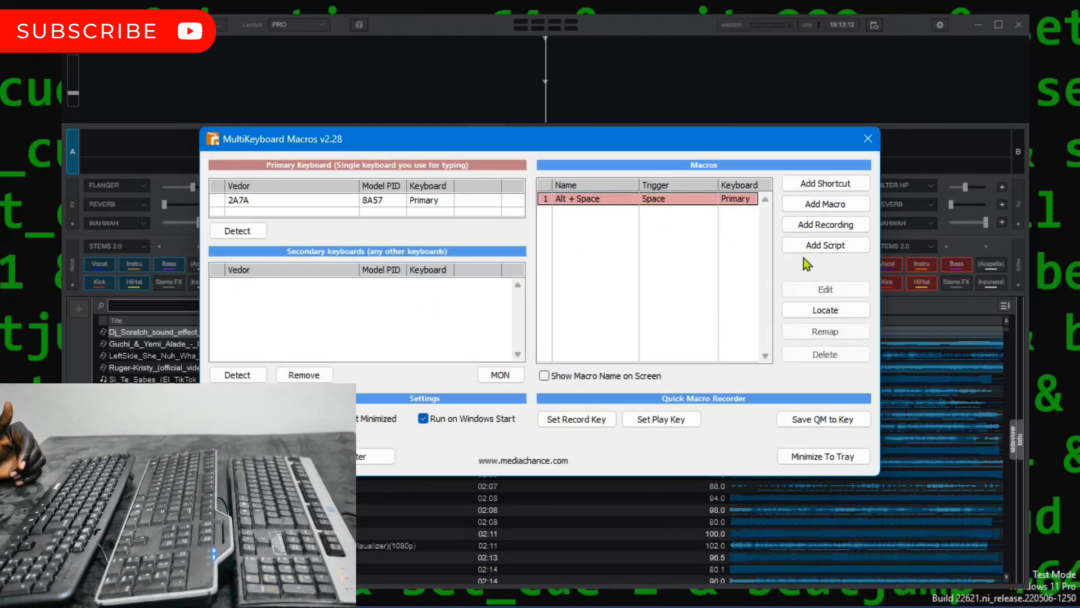
left_click(823, 353)
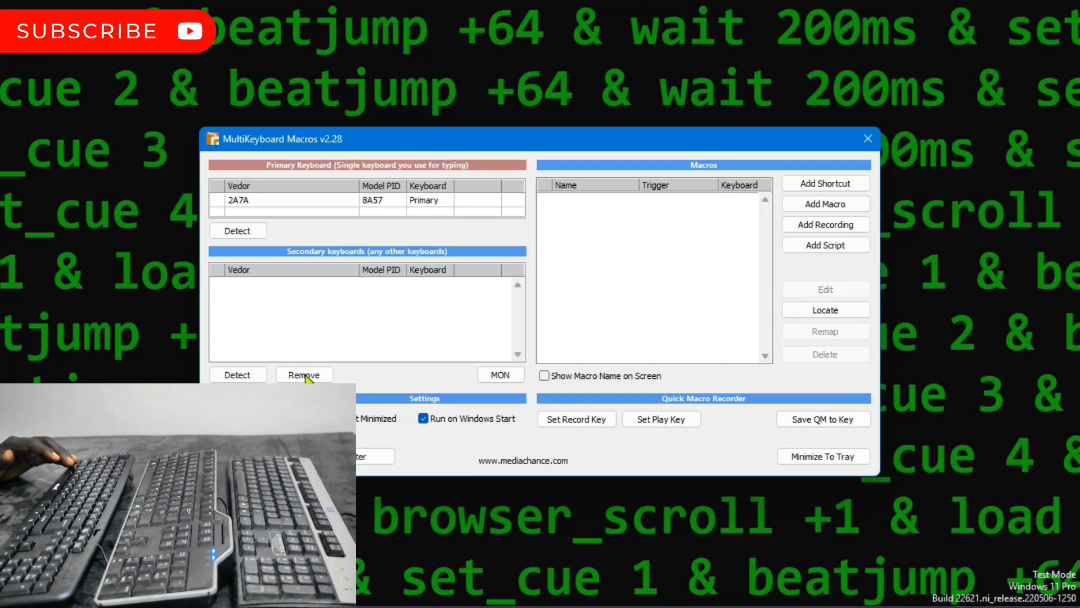
mouse_move(338, 212)
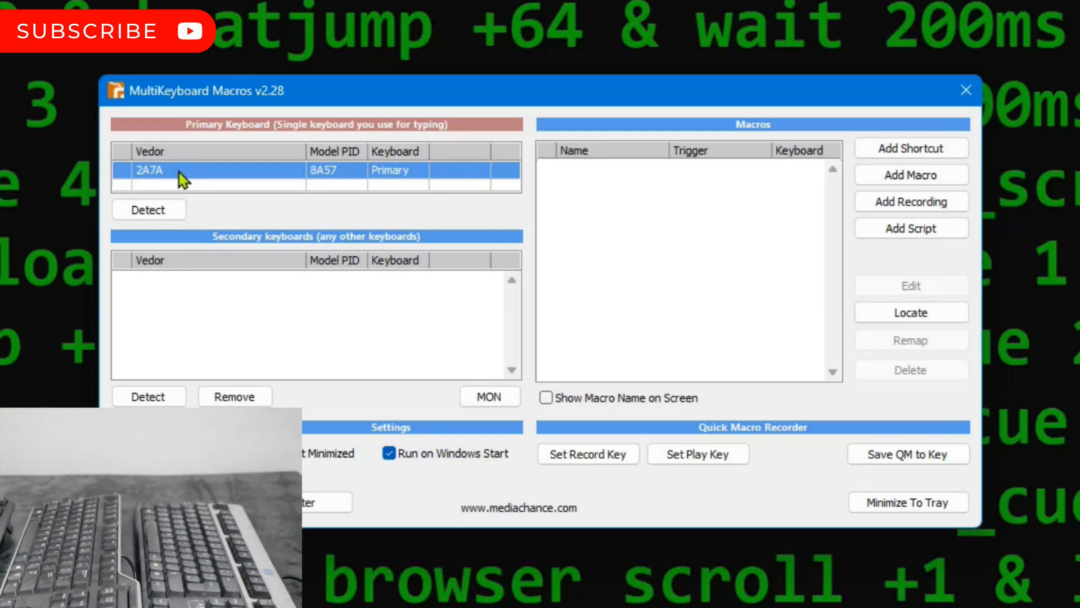
mouse_move(214, 187)
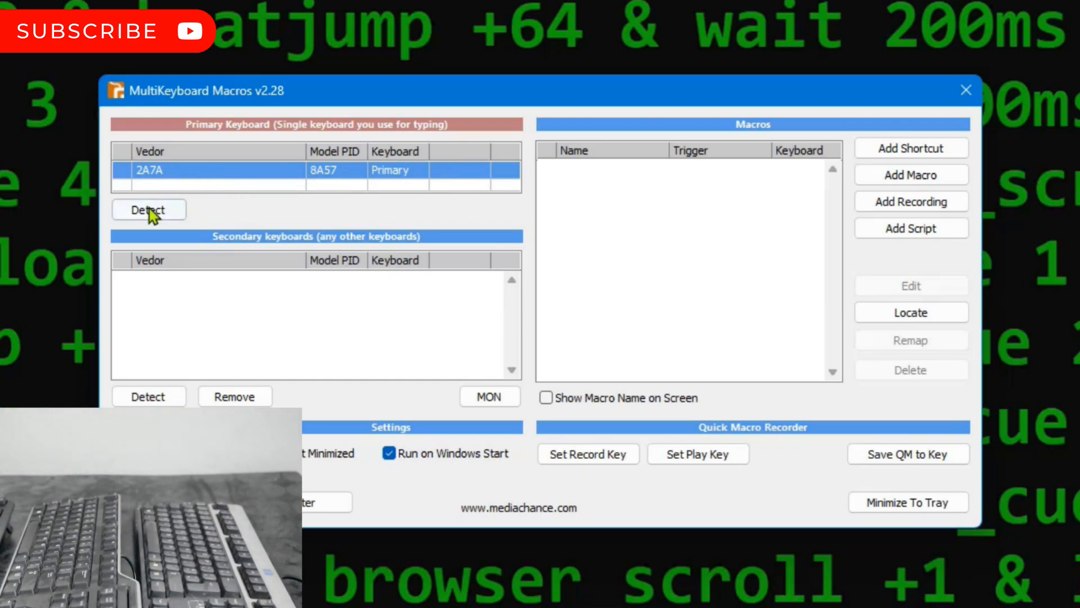
left_click(148, 209)
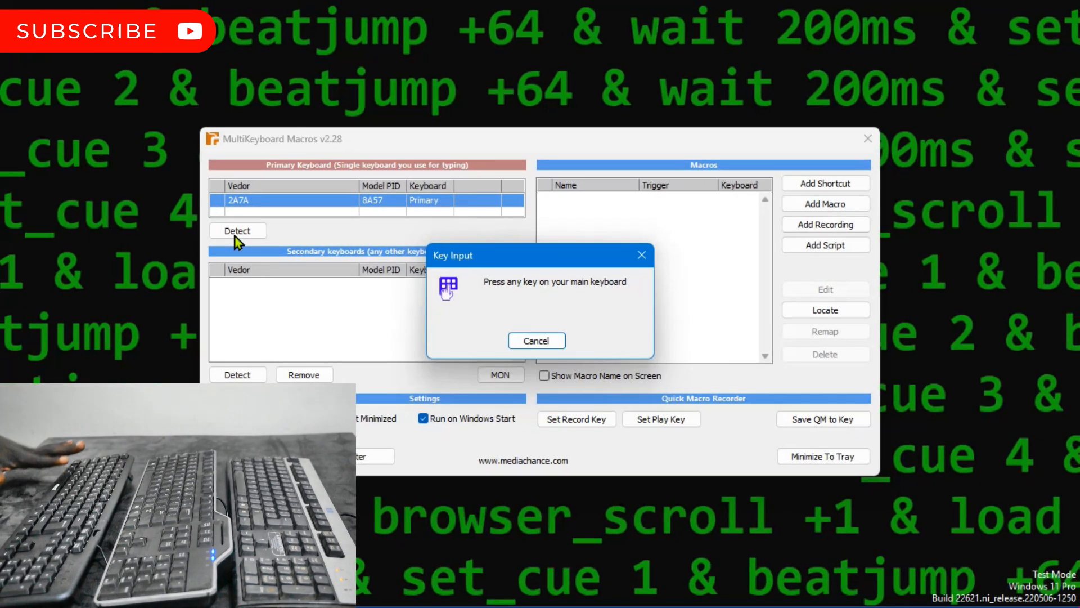
mouse_move(249, 247)
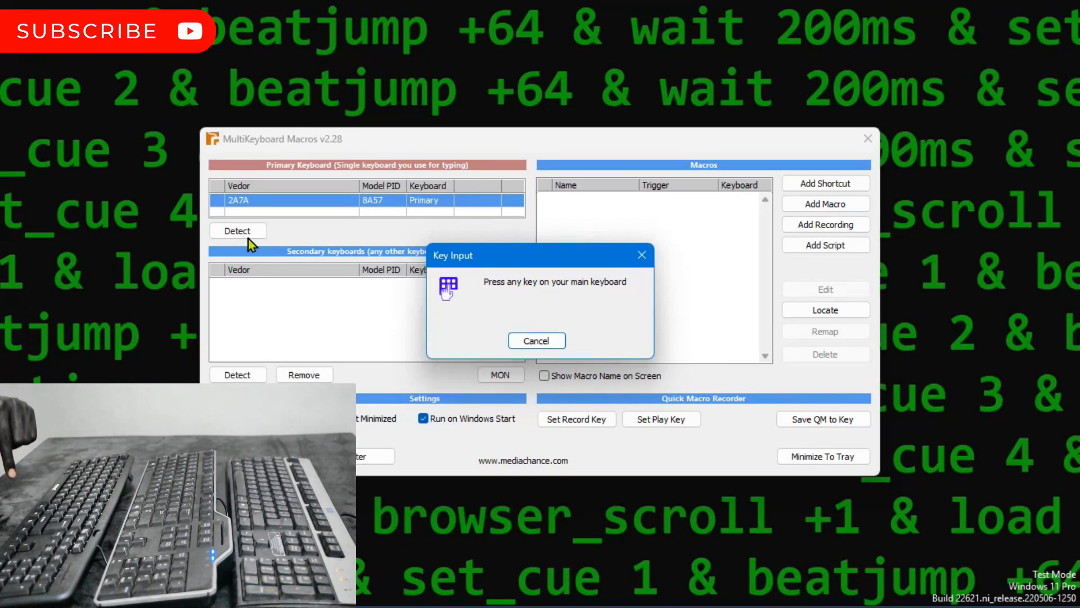
left_click(536, 340)
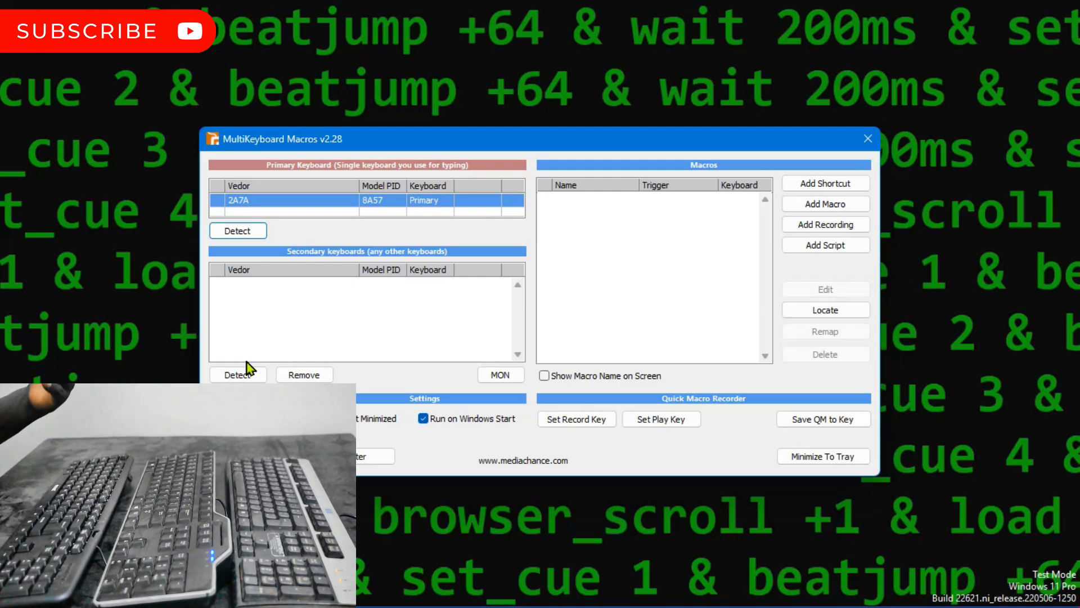
Detect the Dell keyboard (PID 2101) as secondary keyboard 01, leaving all keys enabled.
left_click(237, 374)
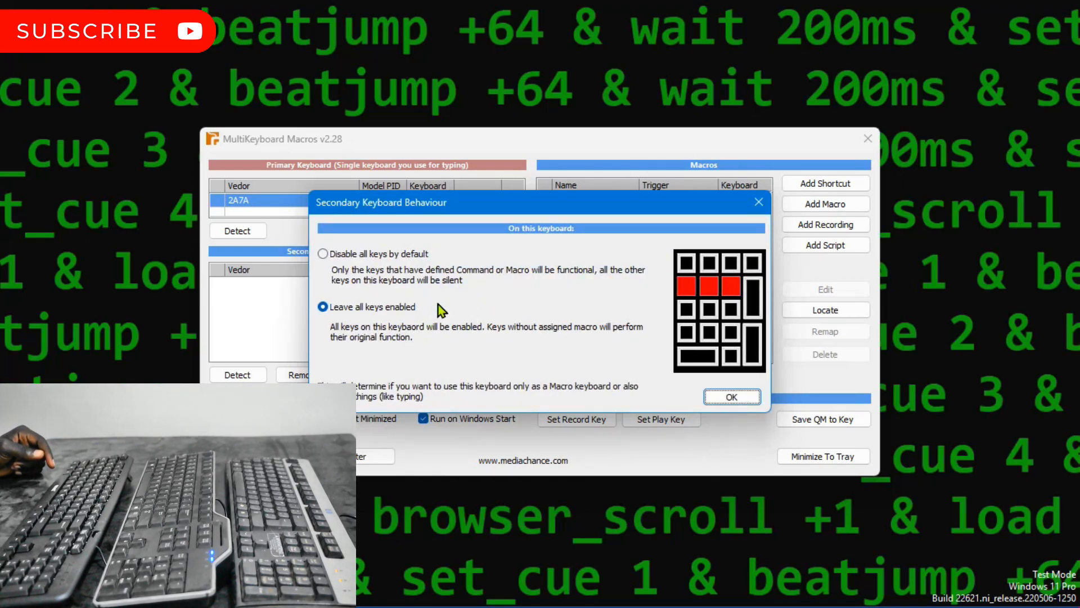
mouse_move(390, 261)
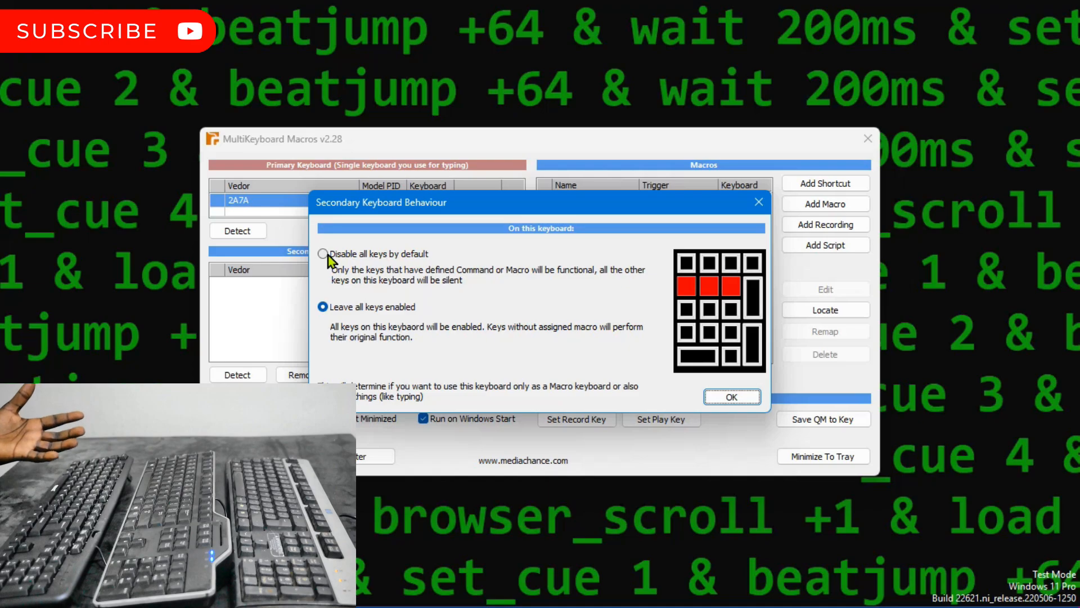
left_click(322, 254)
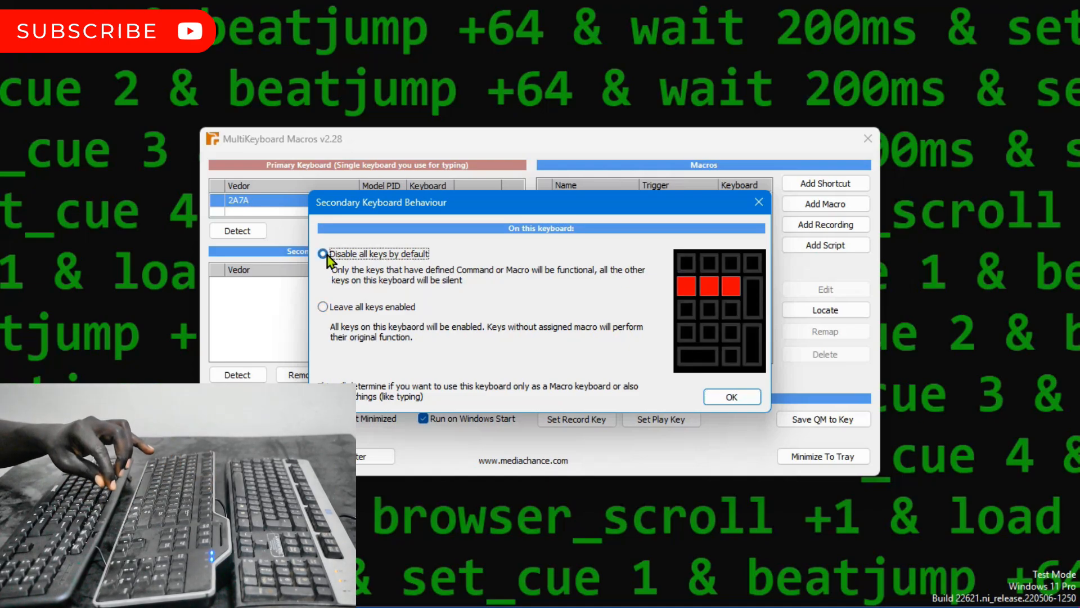
left_click(322, 306)
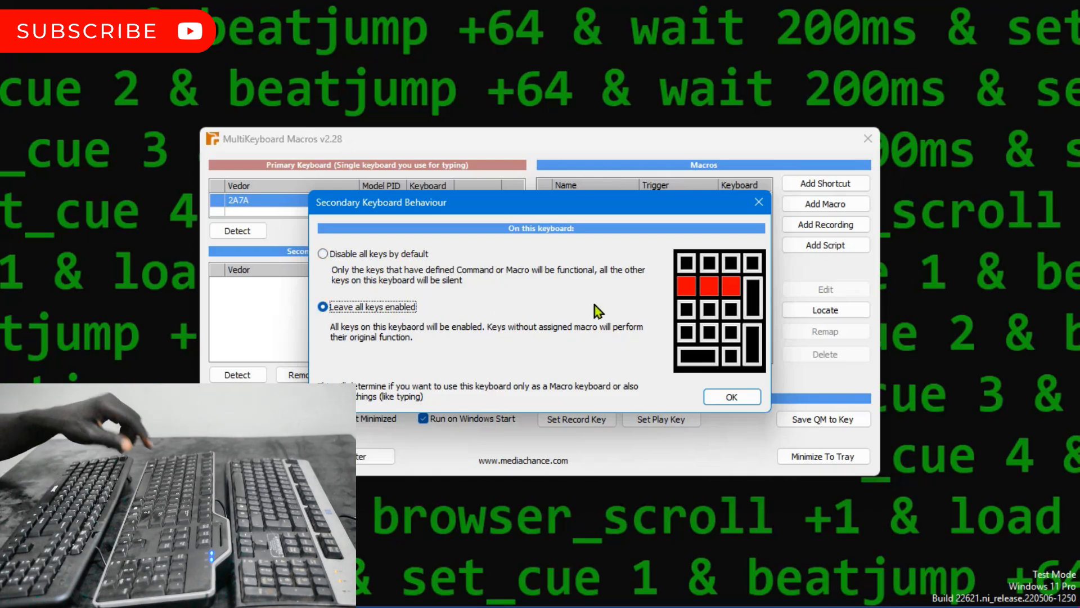
mouse_move(803, 427)
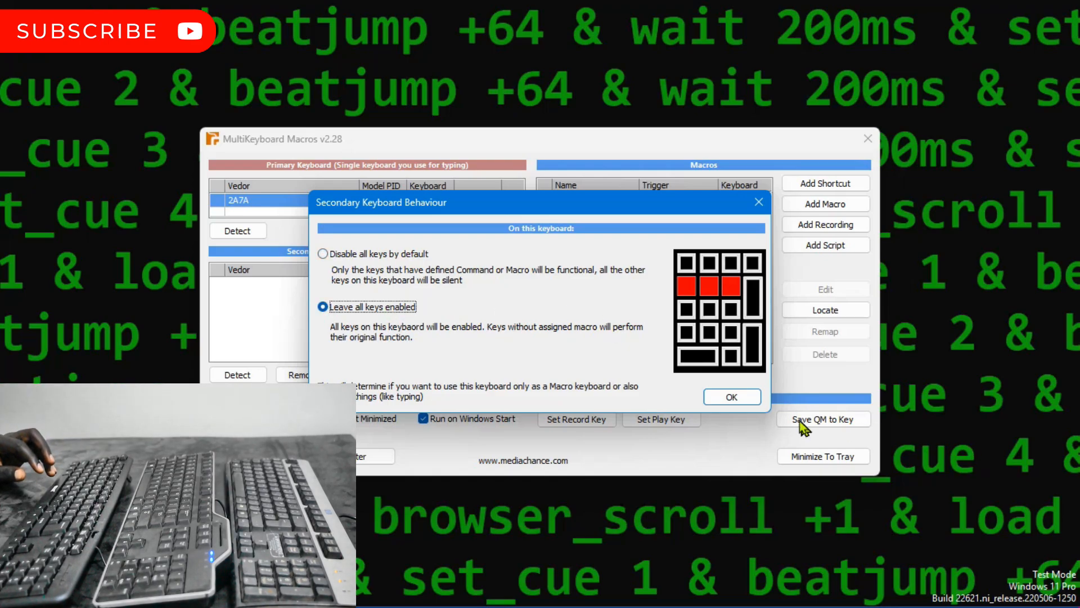
left_click(730, 397)
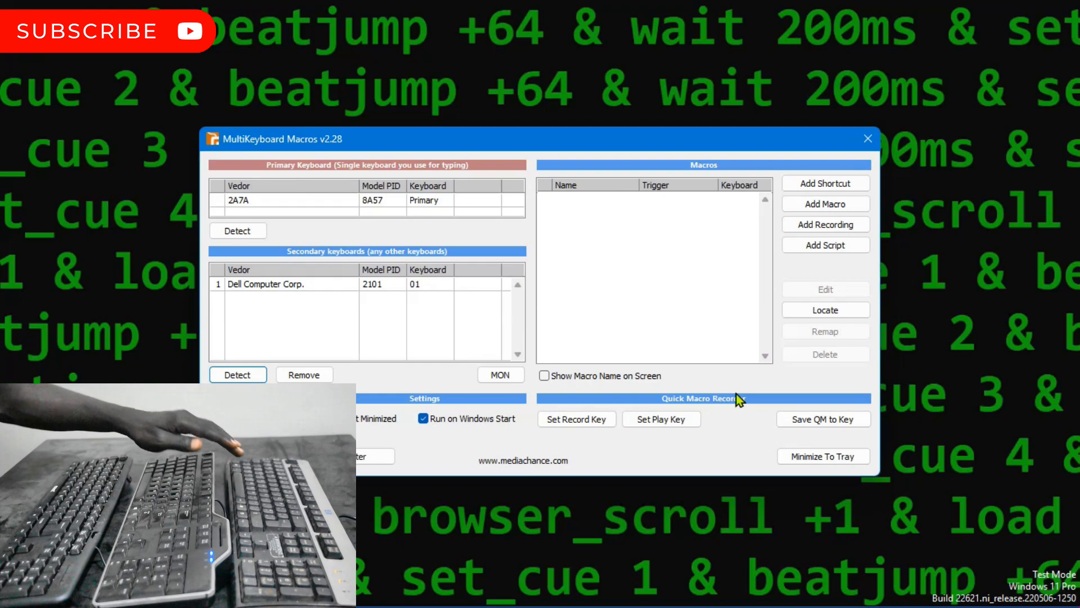
Detect the HP keyboard (PID 0024) as secondary keyboard 02.
left_click(238, 374)
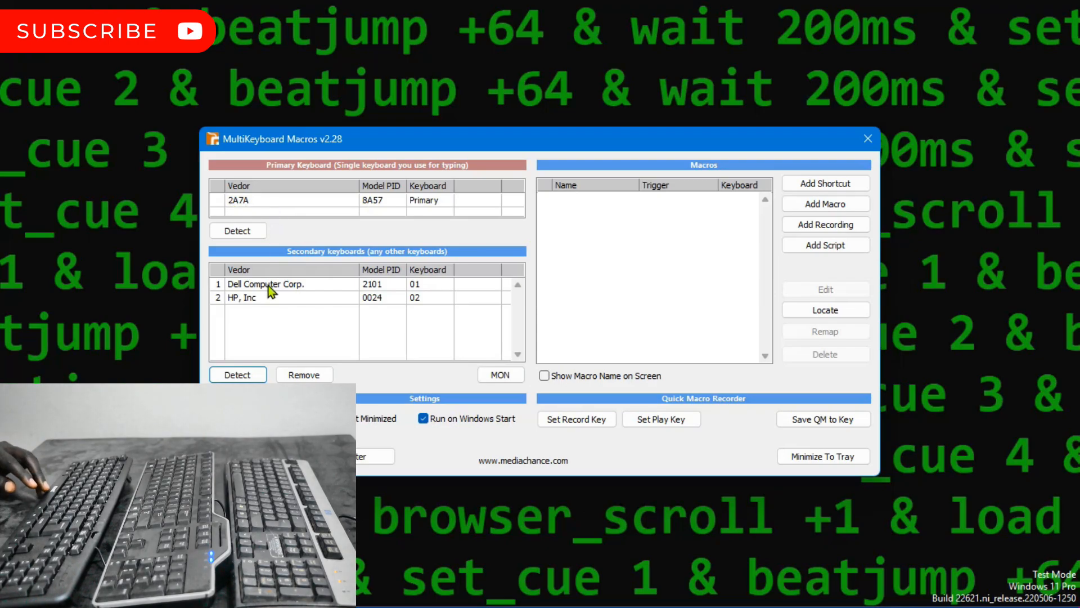
mouse_move(231, 293)
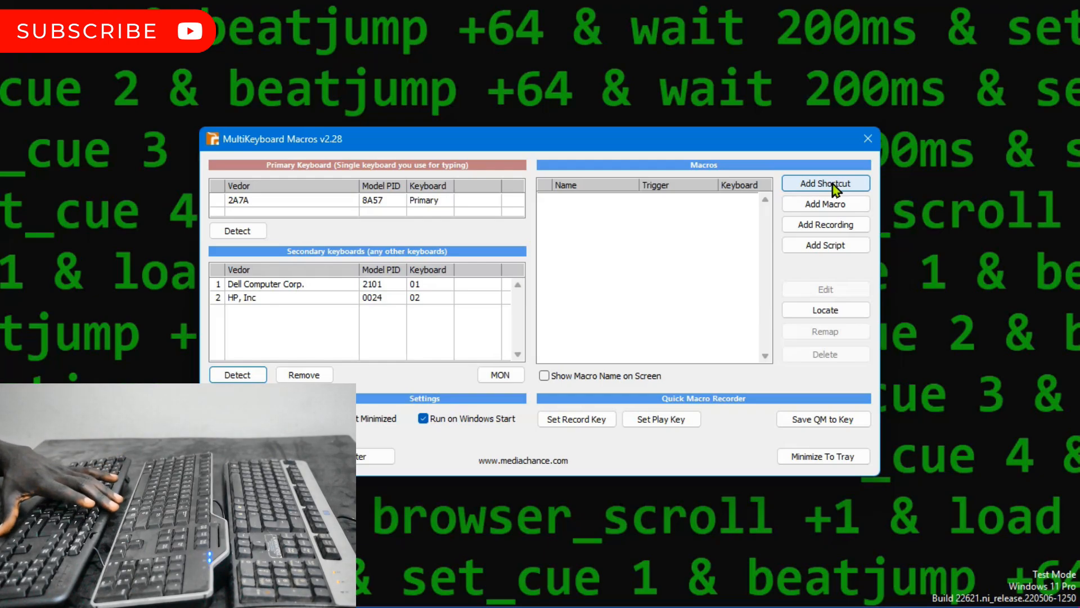
mouse_move(834, 193)
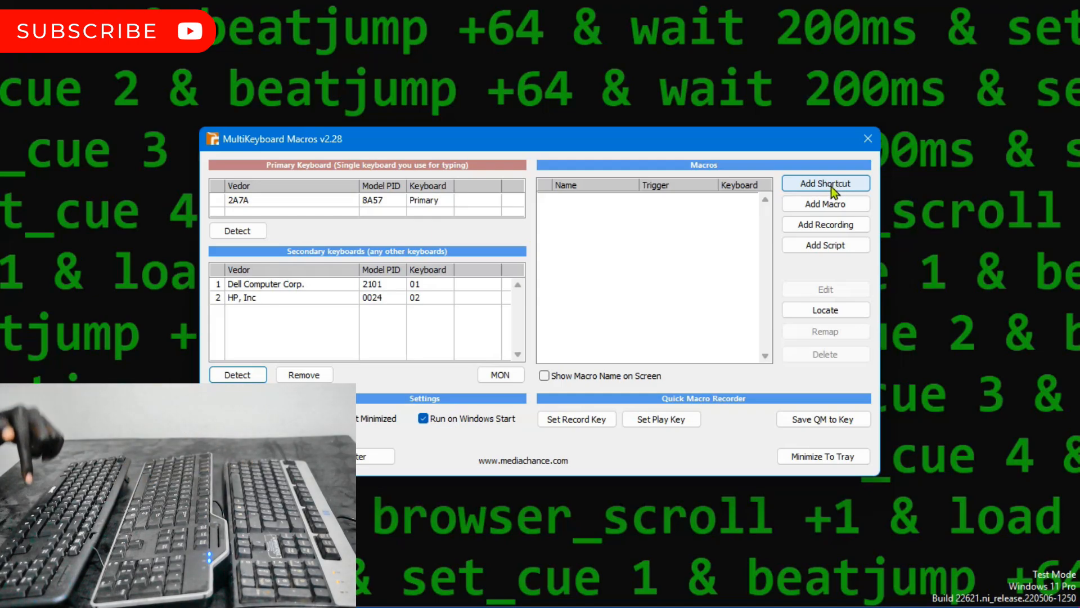
mouse_move(834, 200)
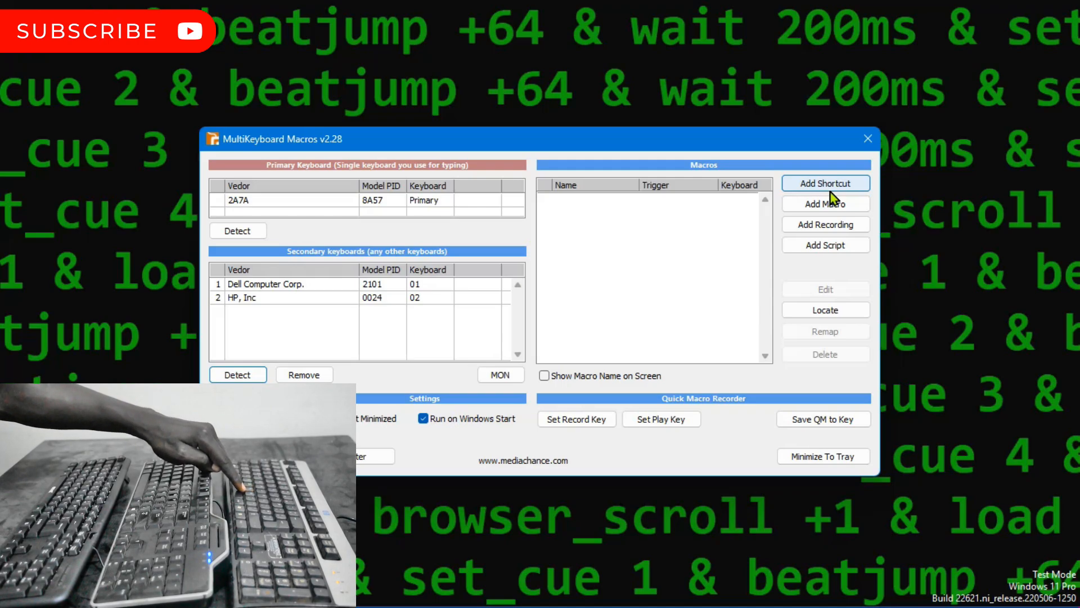
mouse_move(832, 203)
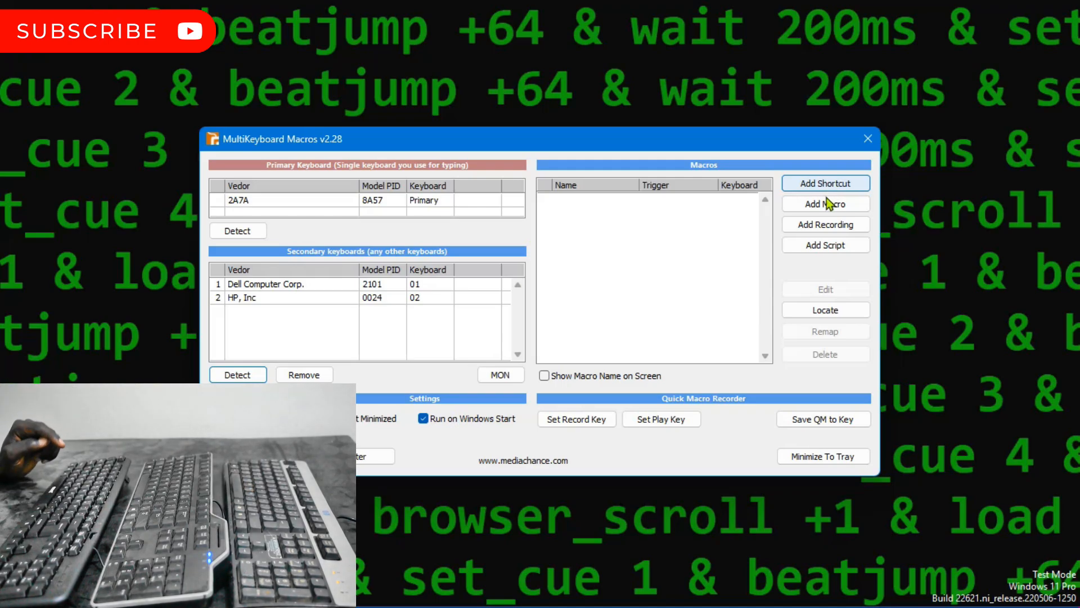
Add a shortcut macro: Space on HP keyboard 02 sends Control + Shift + Space.
left_click(825, 183)
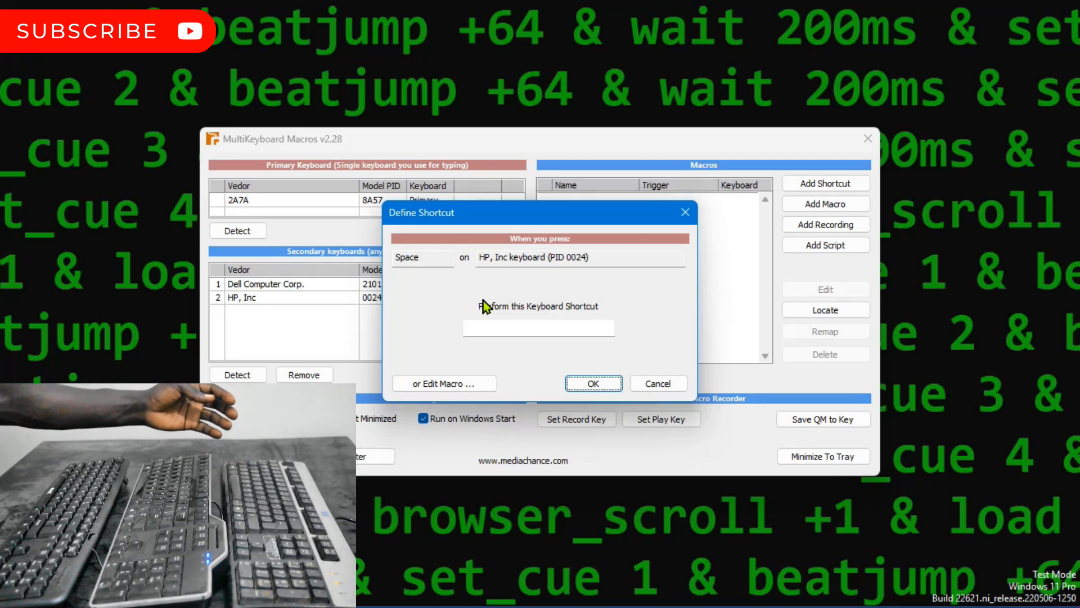
key("ctrl")
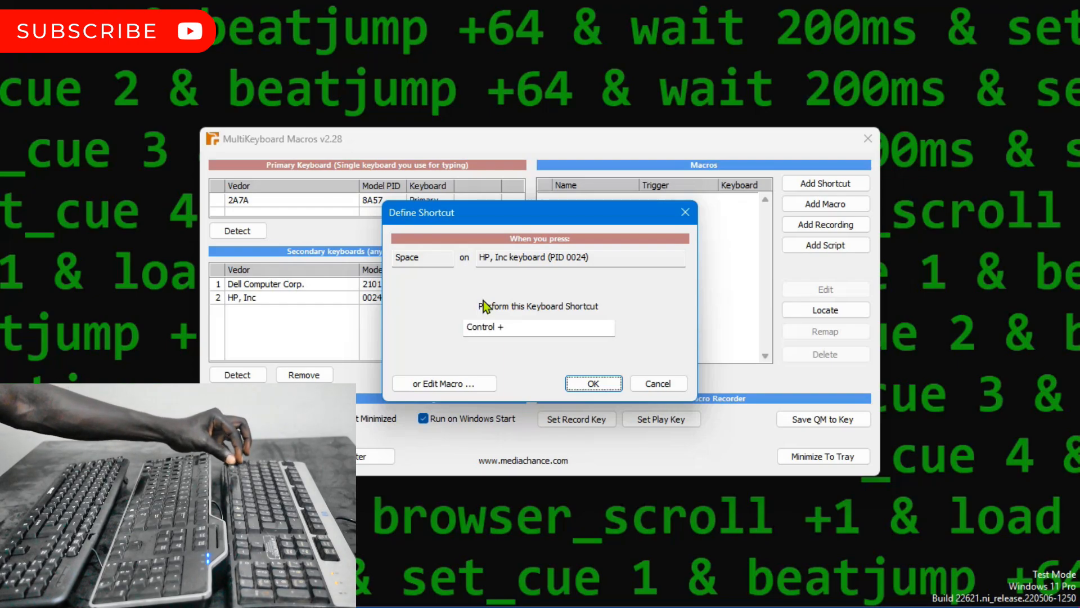
key("shift")
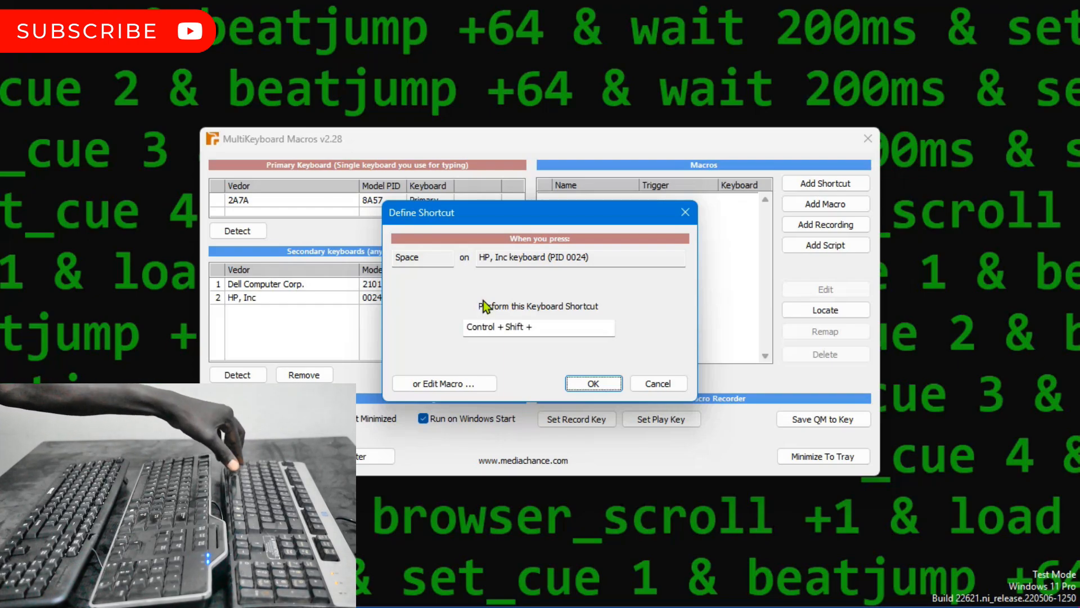
key("space")
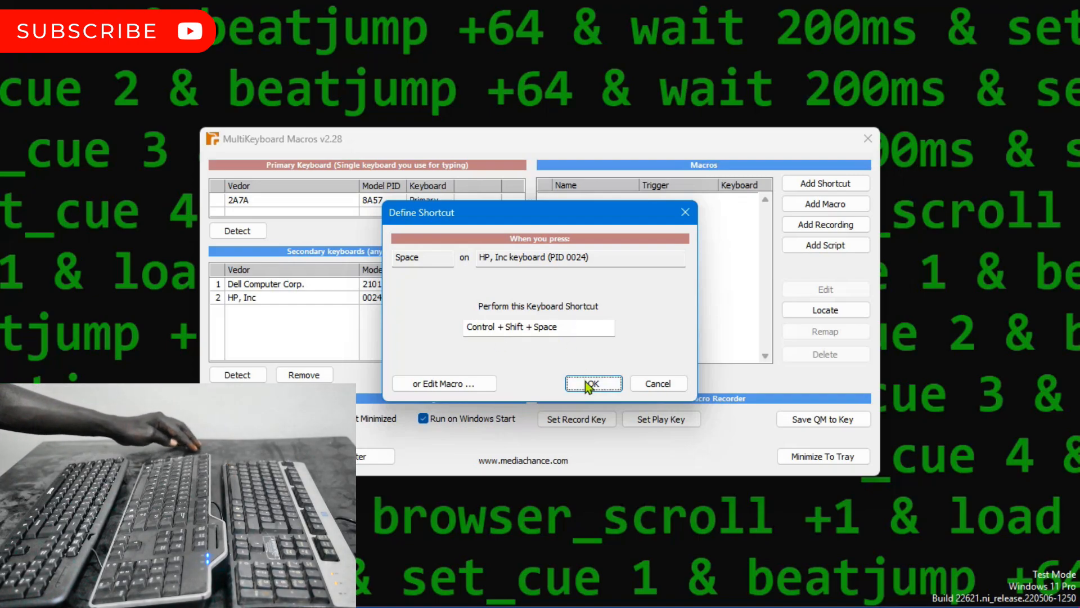
left_click(592, 384)
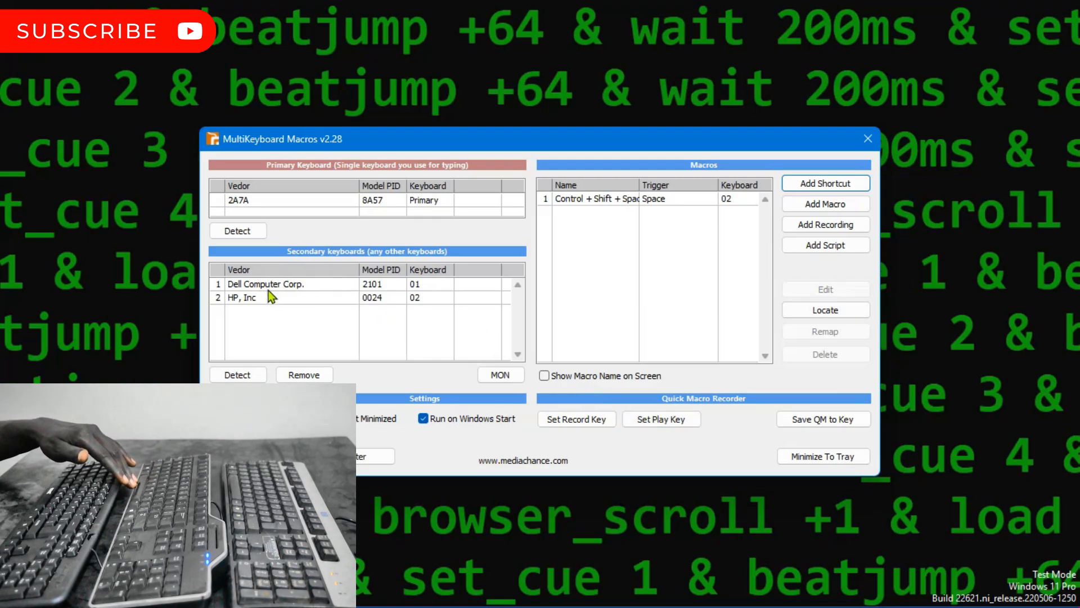
mouse_move(288, 289)
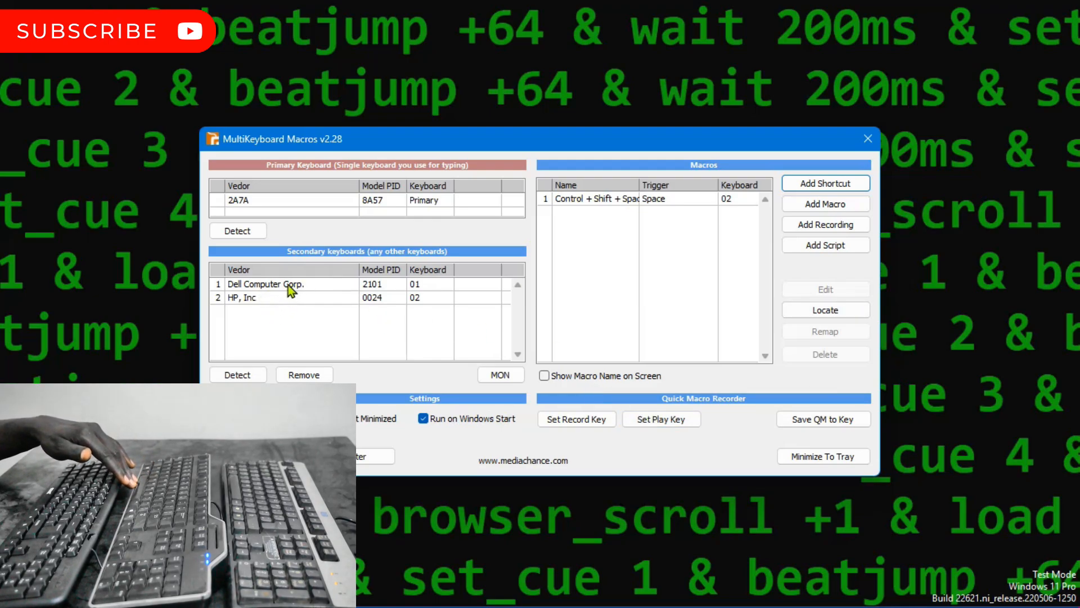
Add a shortcut macro making Space on Dell keyboard 01 send Shift + Space.
left_click(289, 284)
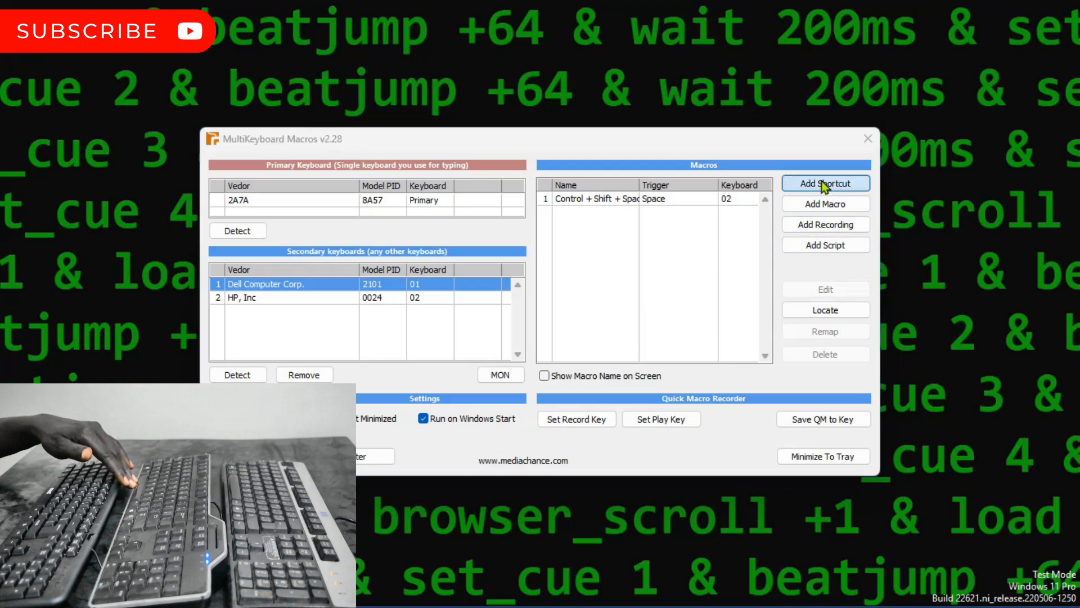
left_click(825, 184)
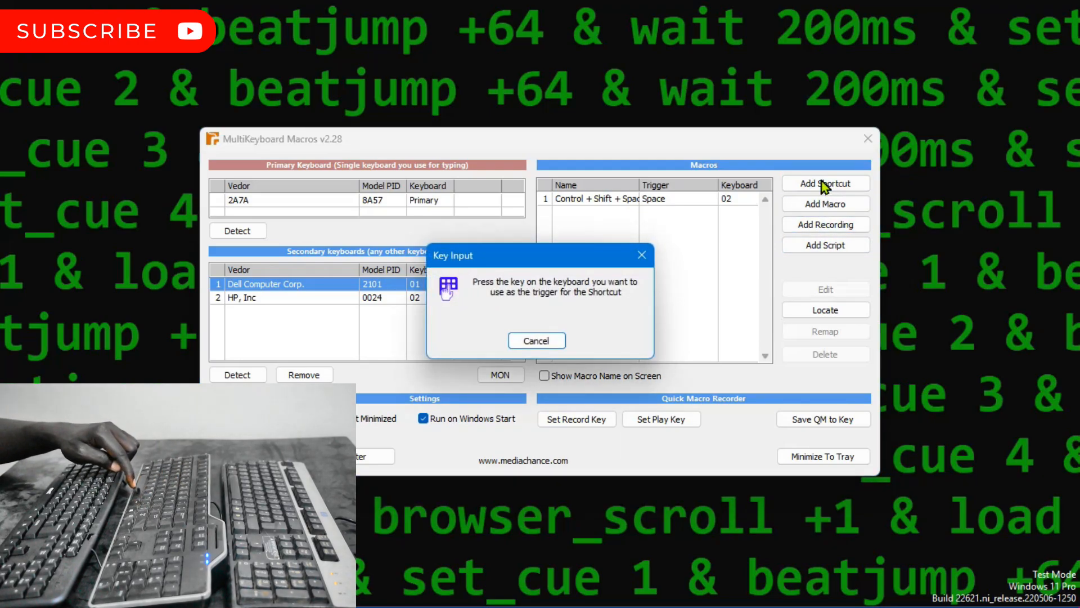
key("space")
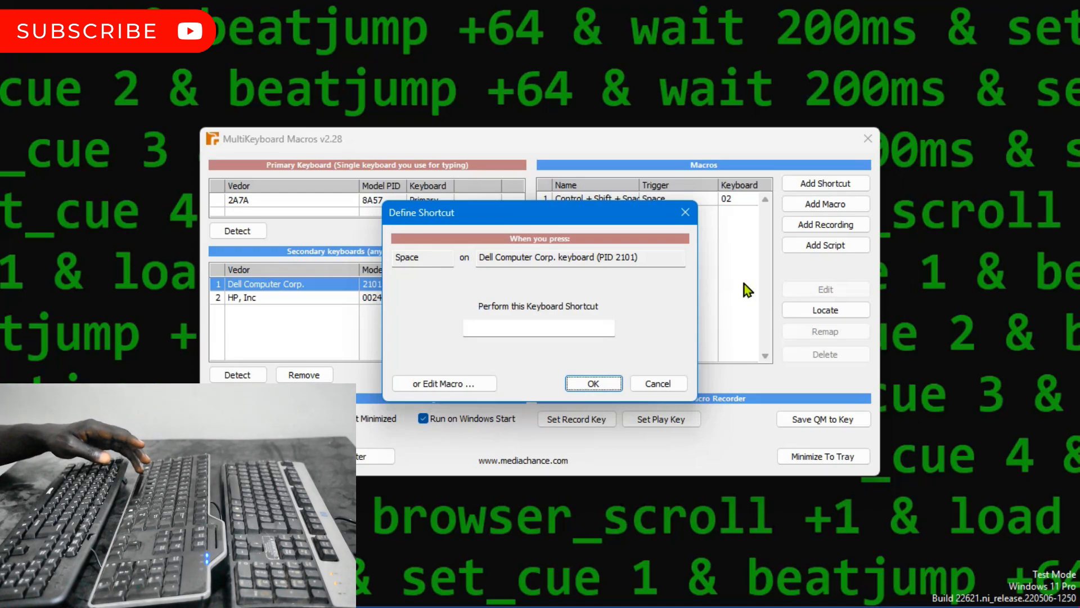
key("shift")
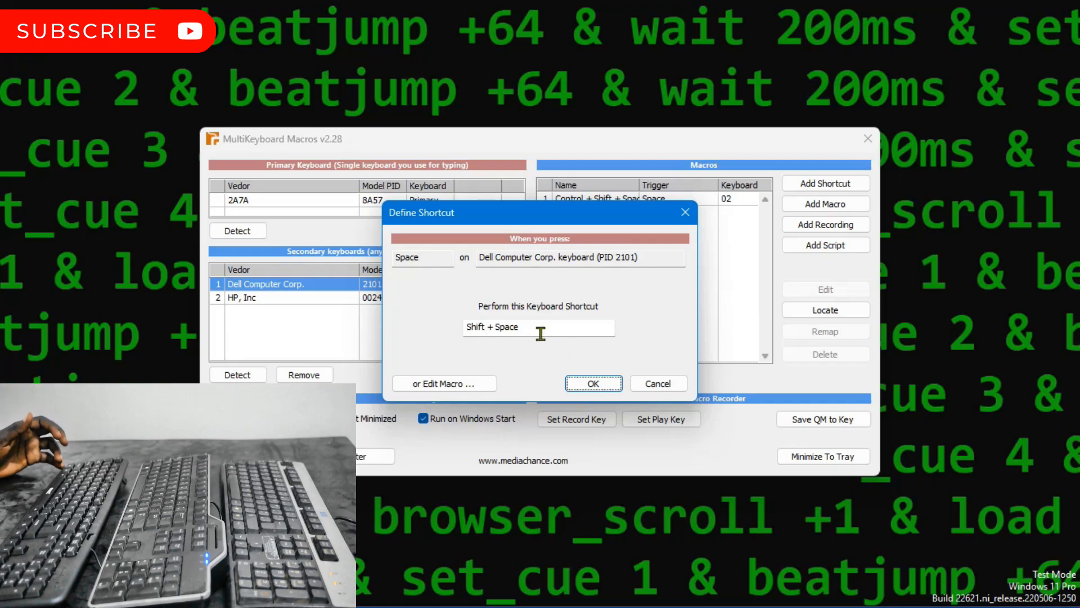
left_click(592, 383)
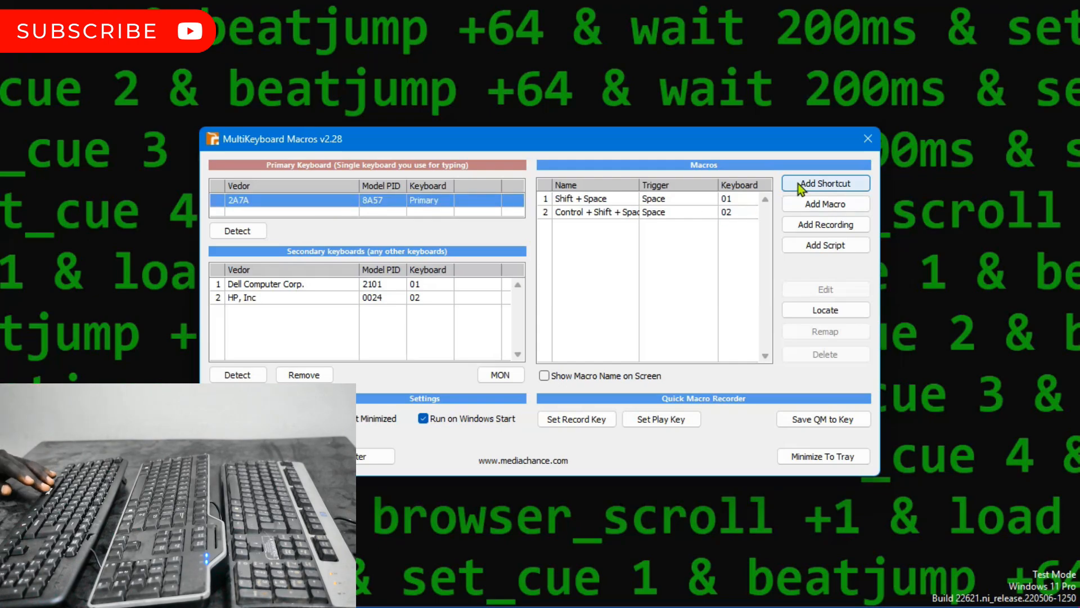
Add a shortcut macro making Space on the primary keyboard send plain Space.
left_click(825, 182)
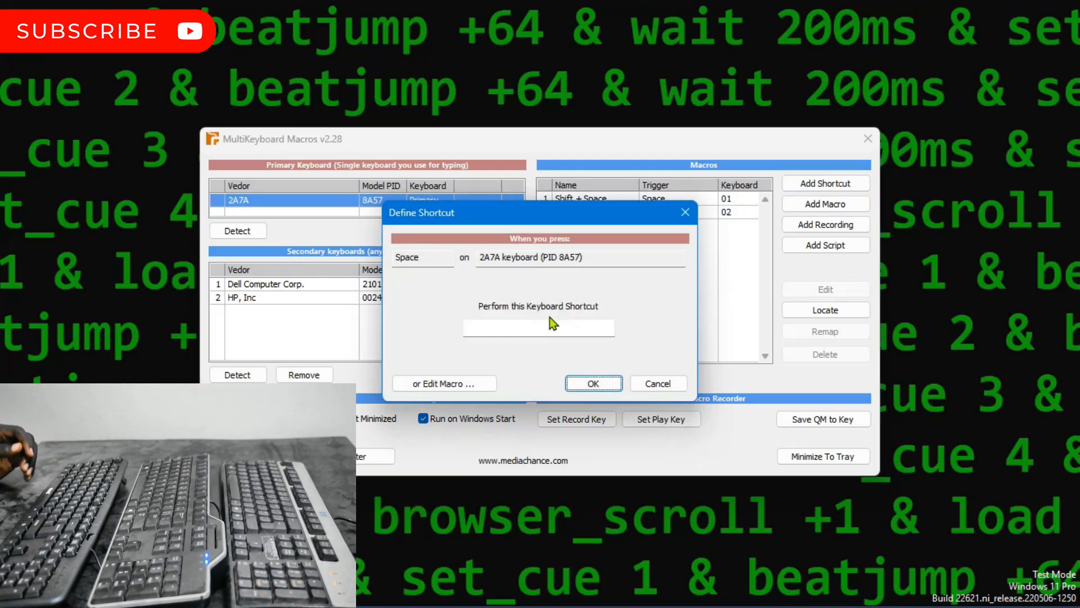
key("space")
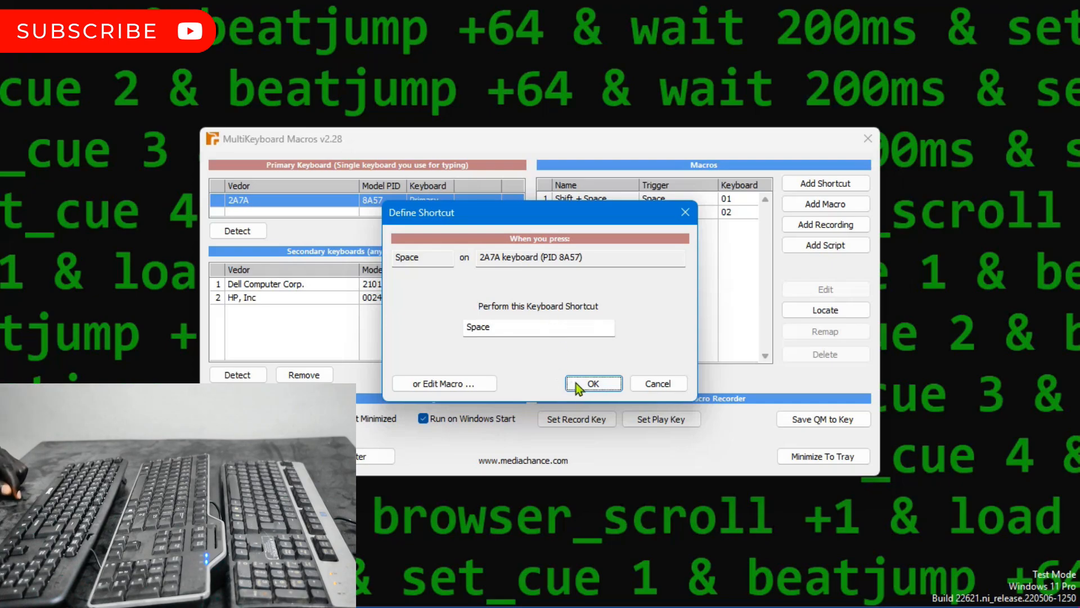
left_click(591, 383)
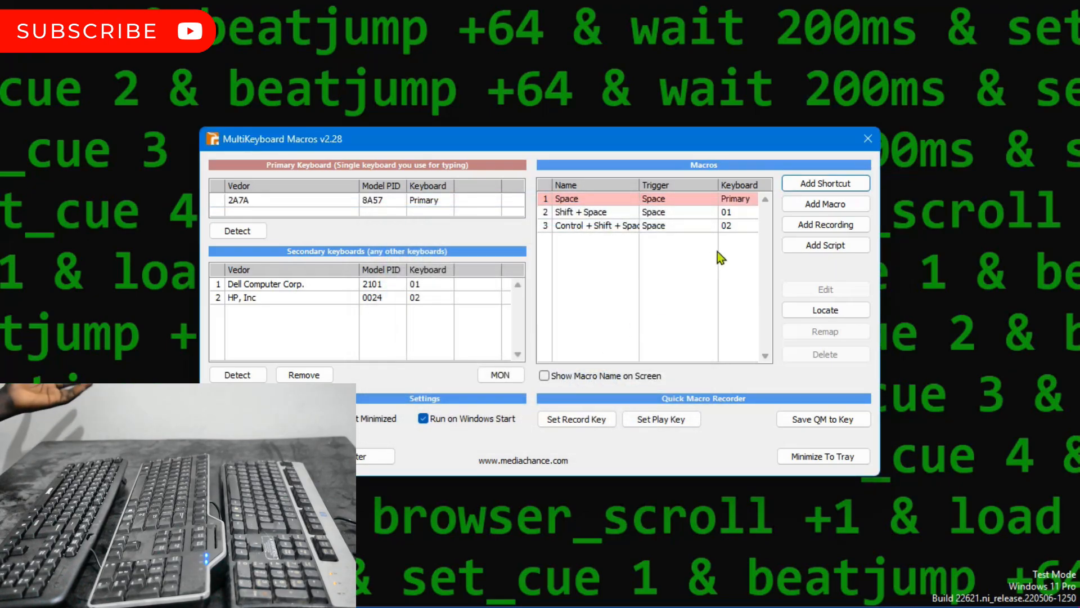
mouse_move(701, 353)
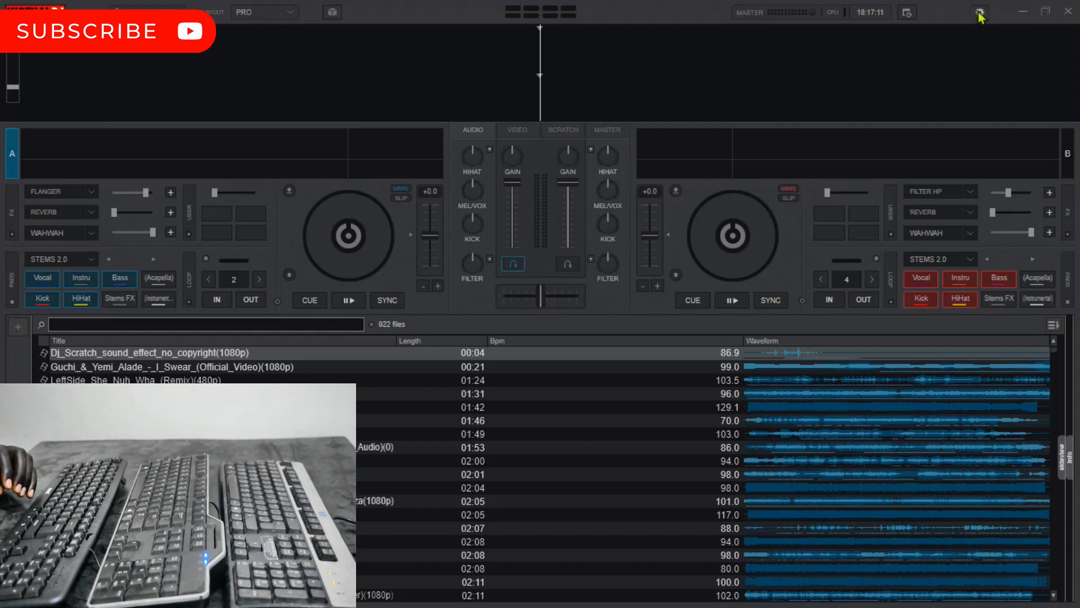
Reopen VirtualDJ's Settings on the Controllers > Keyboard mapping page.
left_click(979, 12)
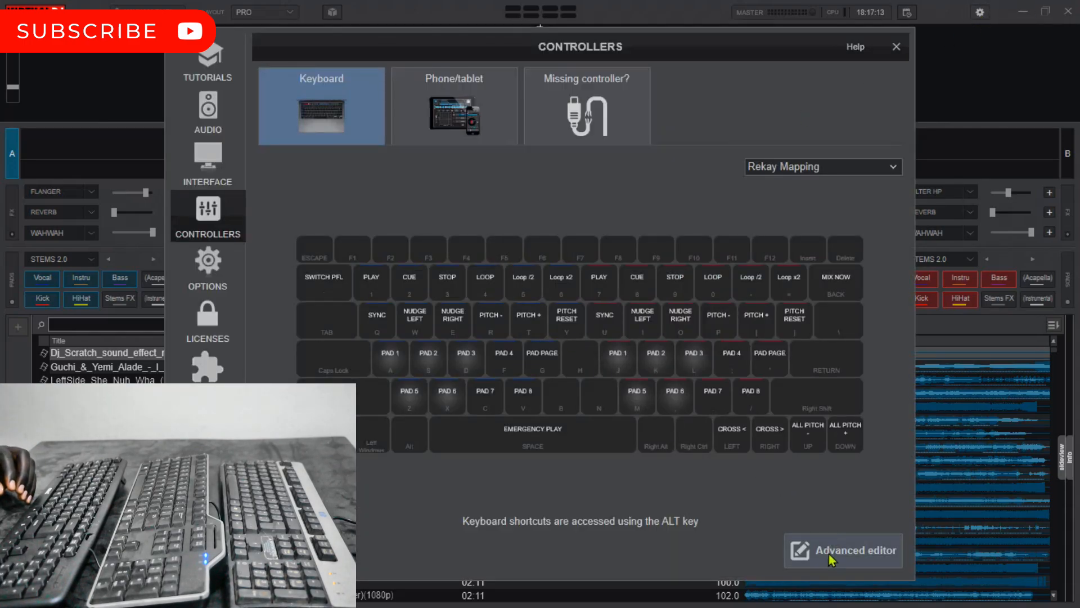
In the advanced editor, set the SPACE key entry's action to audio_controls play_stutter.
left_click(843, 550)
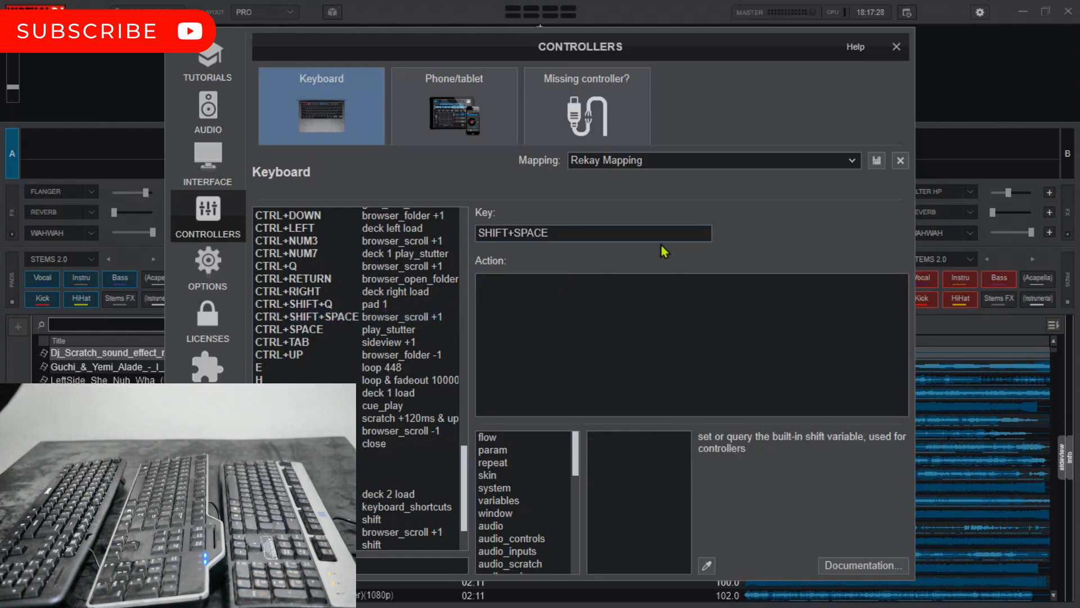
left_click(620, 310)
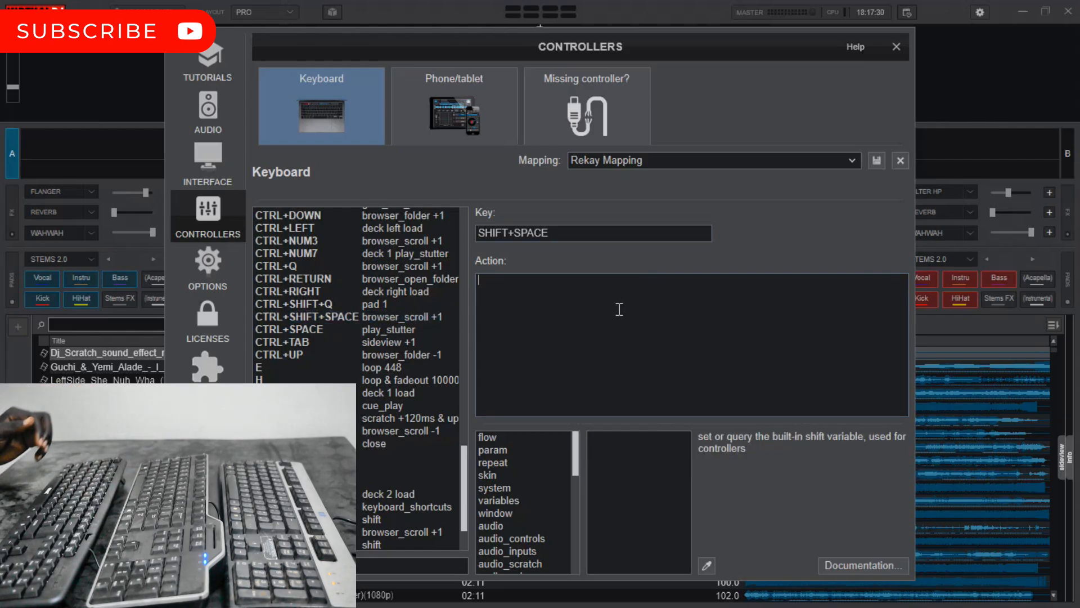
type("SEarch")
type("play_stutter")
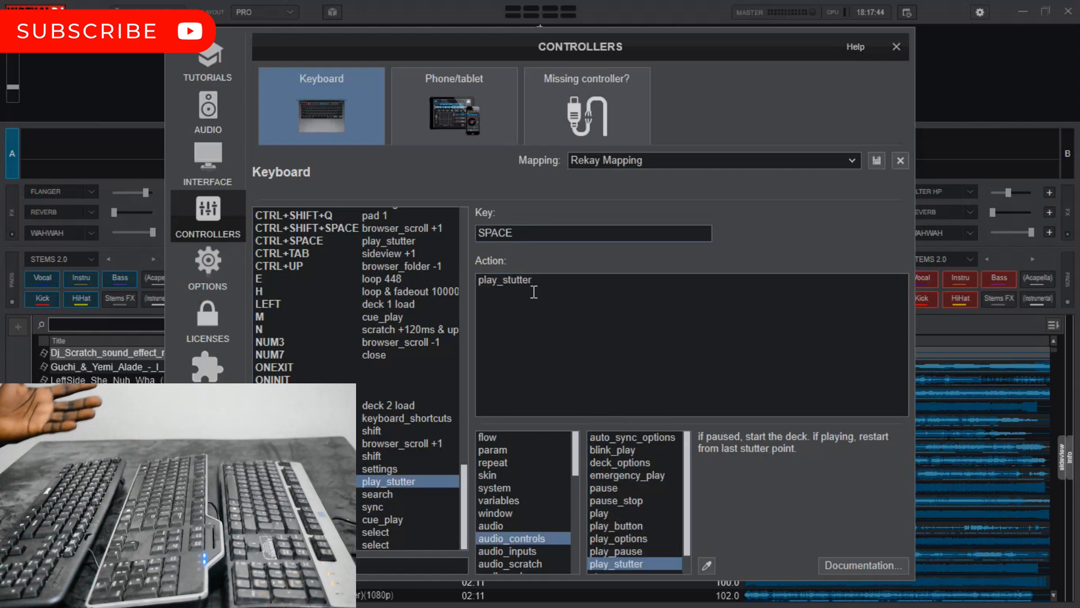
mouse_move(559, 347)
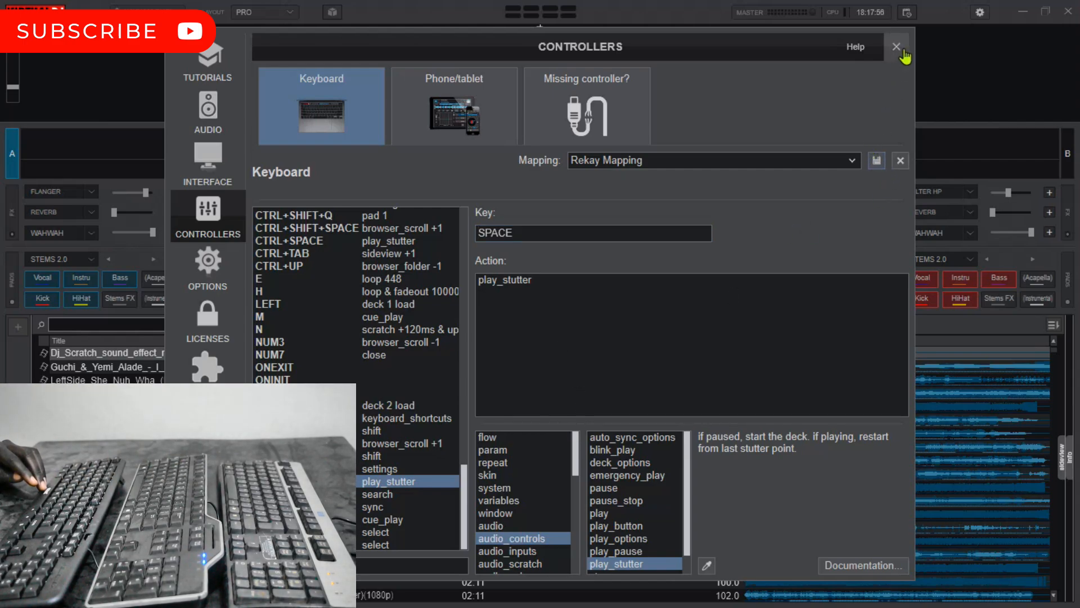
Close the controller settings and load LeftSide_She_Nuh_Wha_(Remix) onto deck A.
left_click(896, 46)
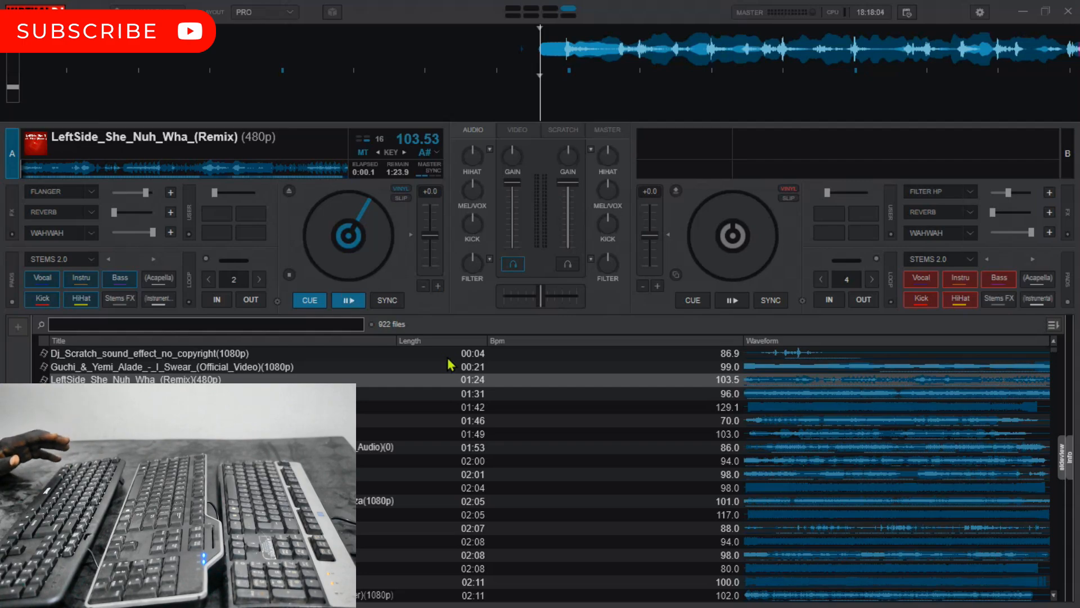
mouse_move(432, 395)
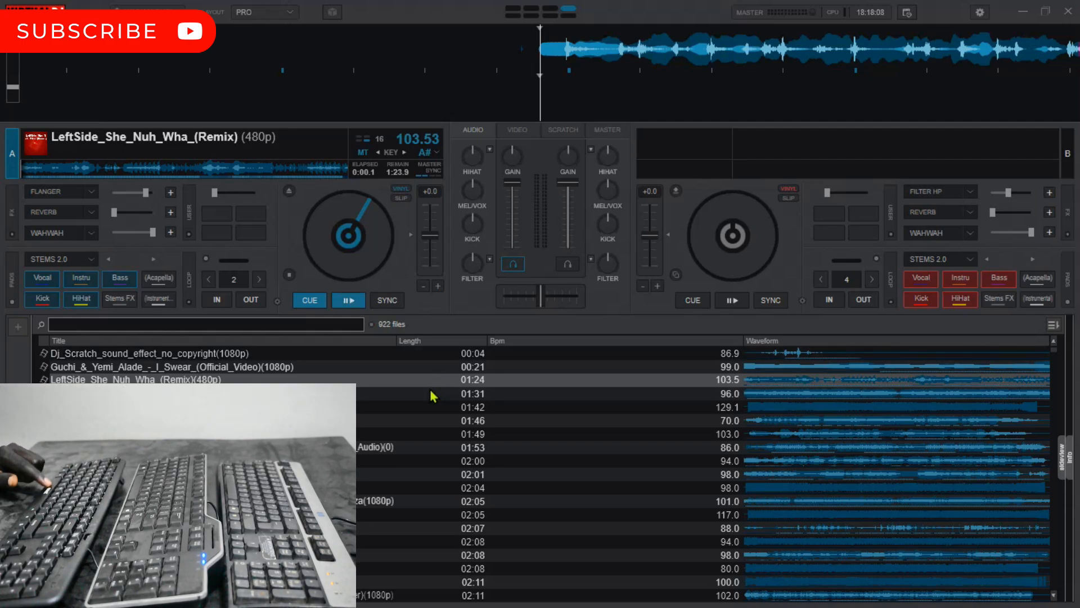
left_click(348, 300)
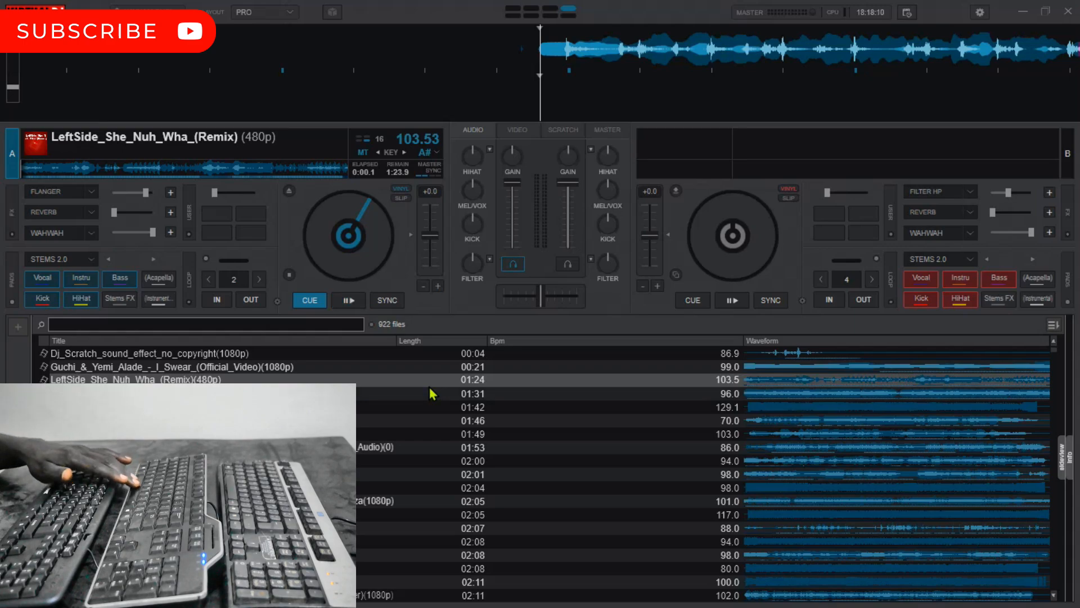
left_click(567, 263)
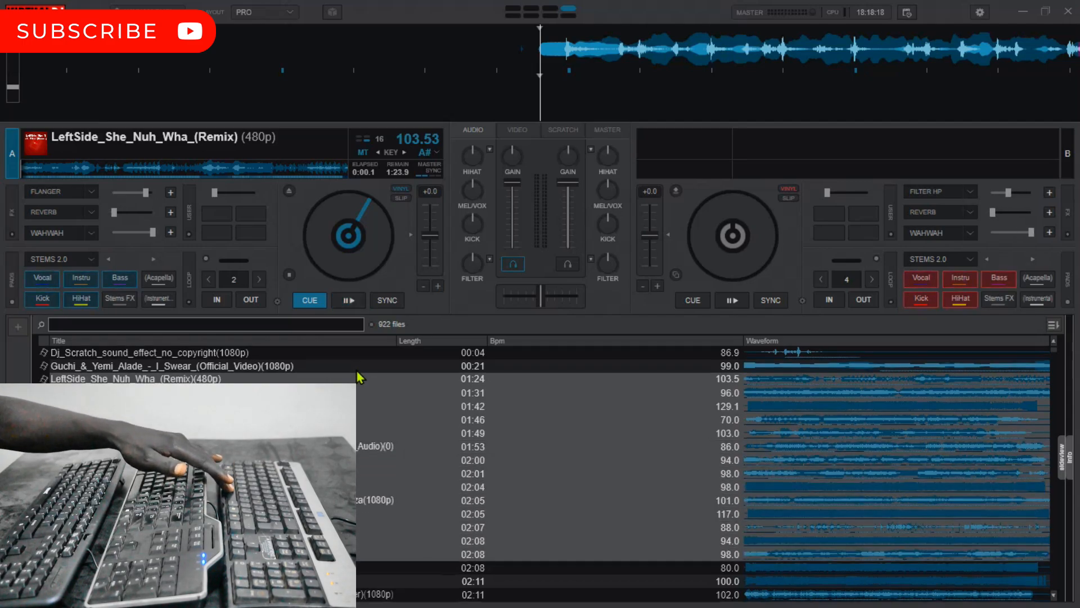
Scroll down and open Virtual DJ's Keyboard controller mapping settings.
scroll("down", 3)
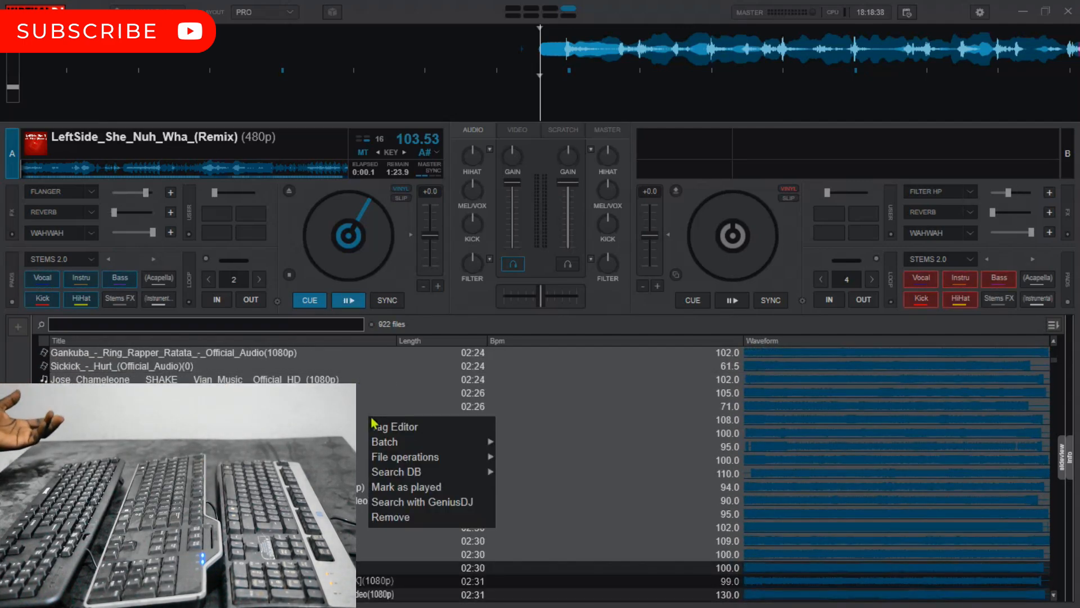
mouse_move(384, 442)
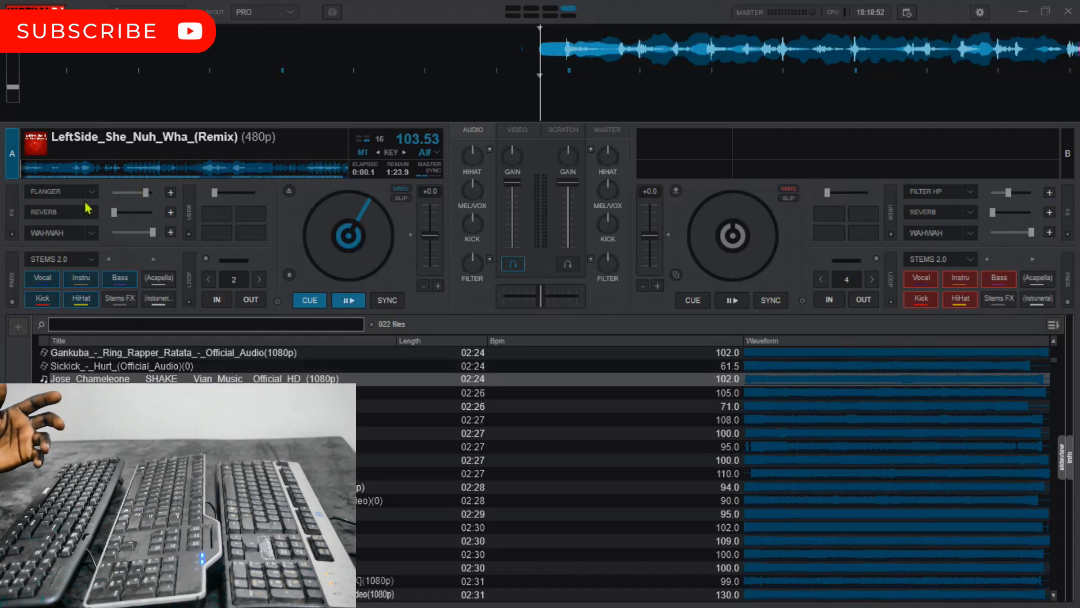
mouse_move(45, 192)
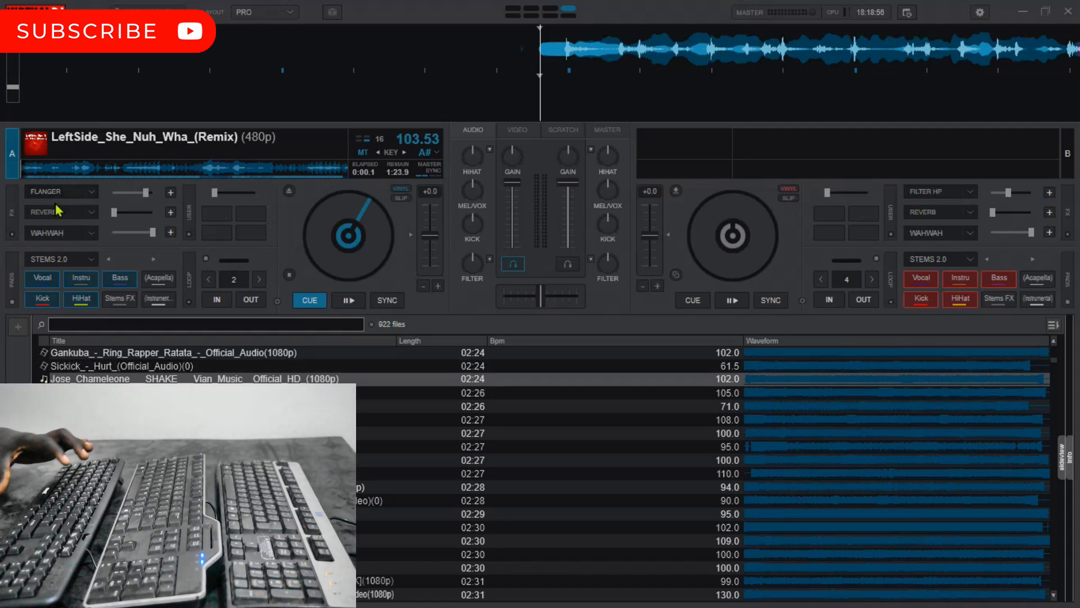
mouse_move(55, 199)
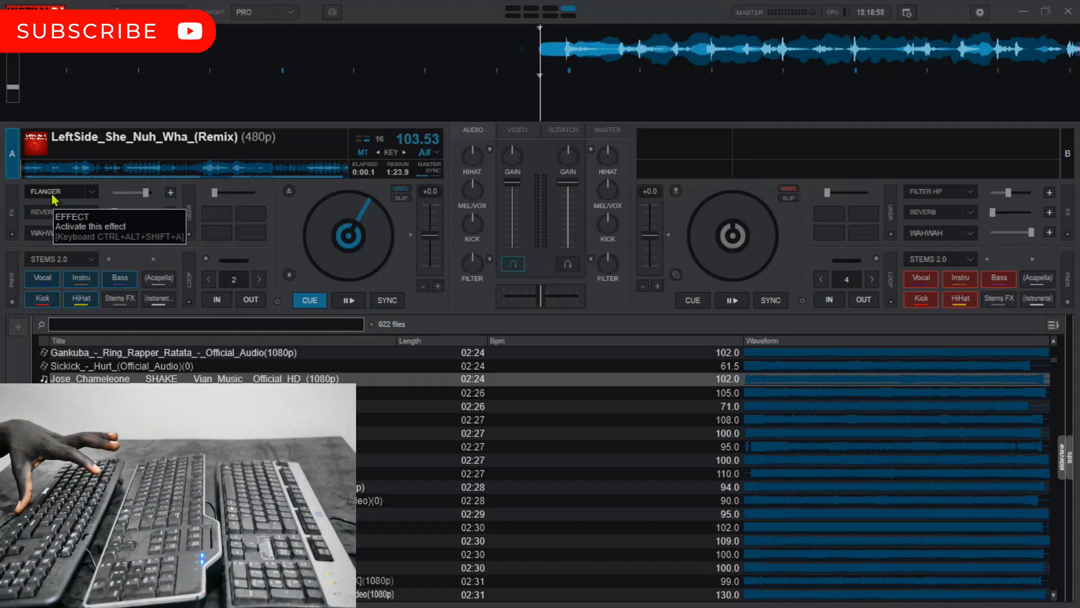
mouse_move(46, 215)
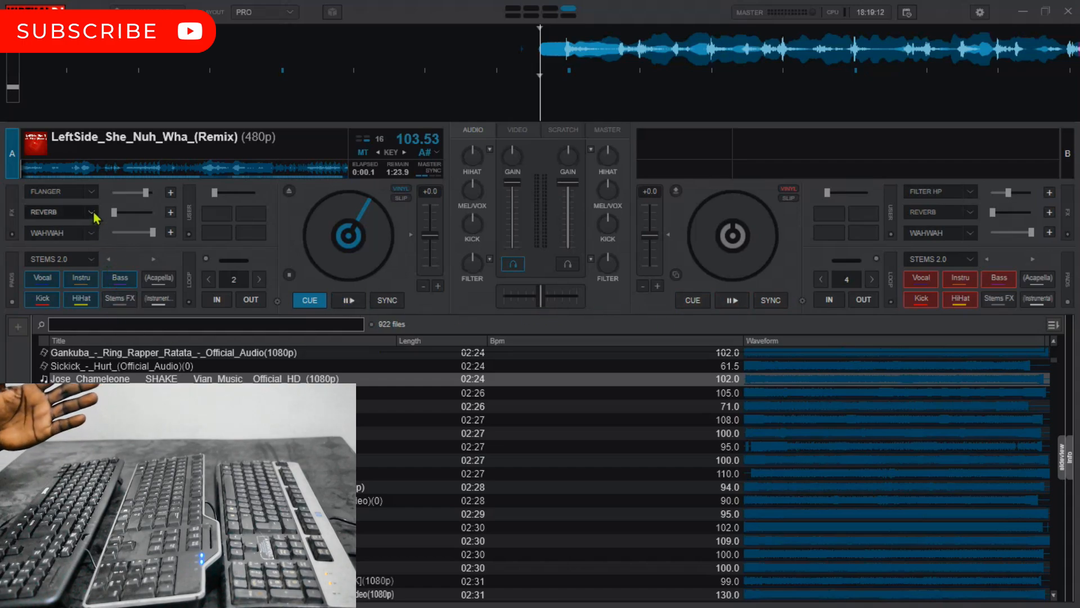
left_click(348, 299)
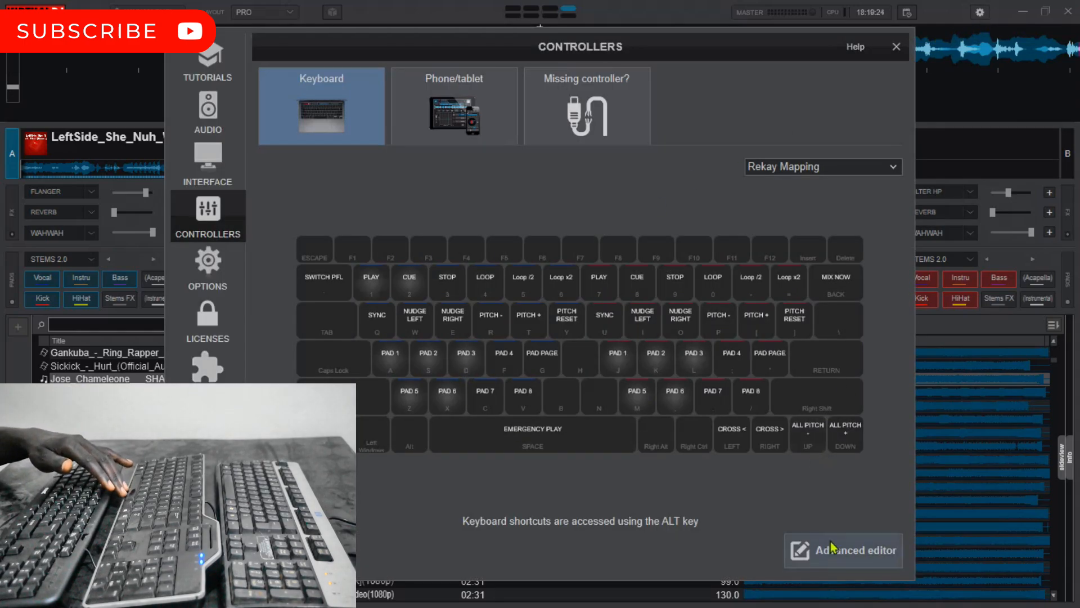
In the Advanced editor, map Ctrl+Shift+Space to the play action.
left_click(841, 549)
type("Pad")
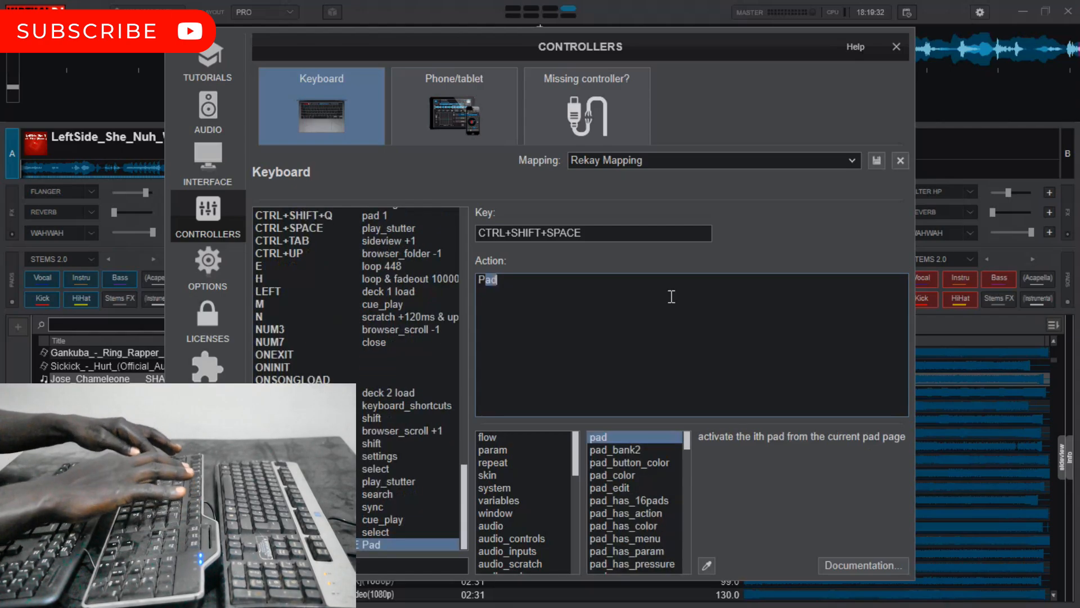
left_click(599, 436)
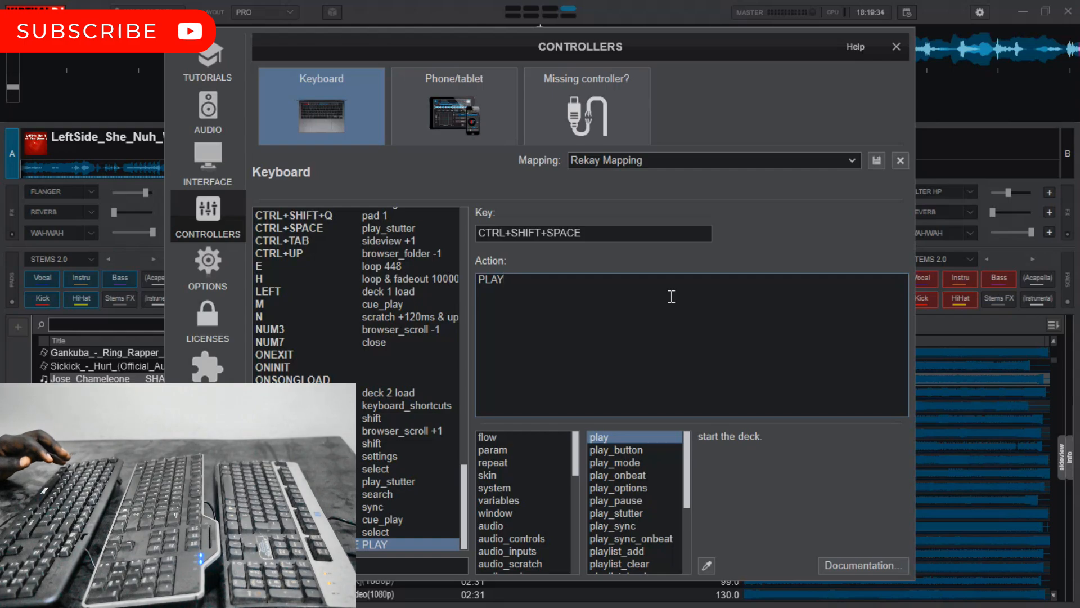
left_click(616, 513)
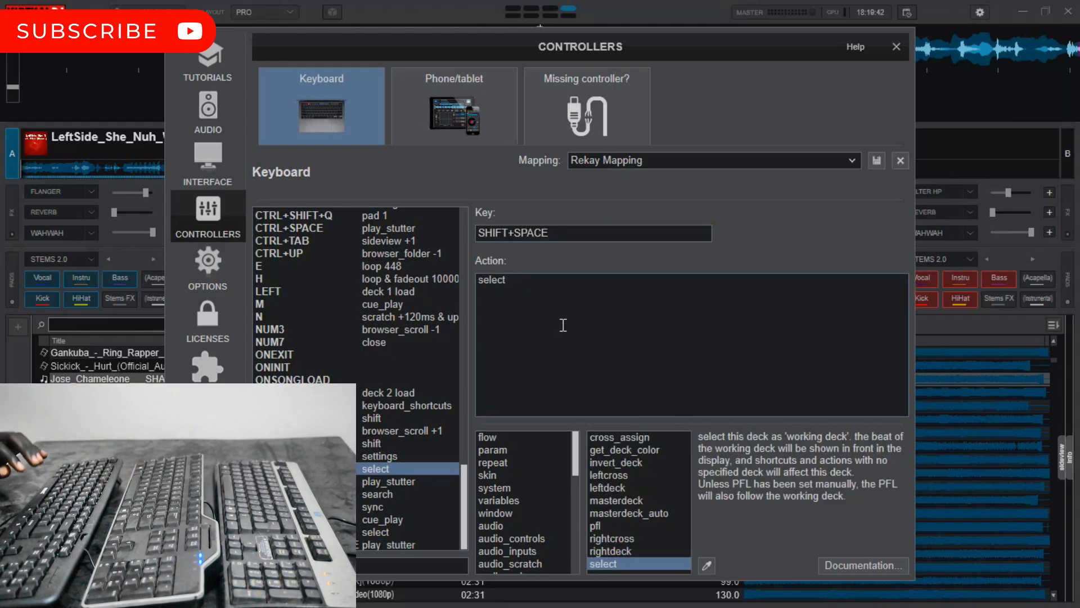
Map plain Space to browser_scroll +1 and close the controller settings.
left_click(388, 481)
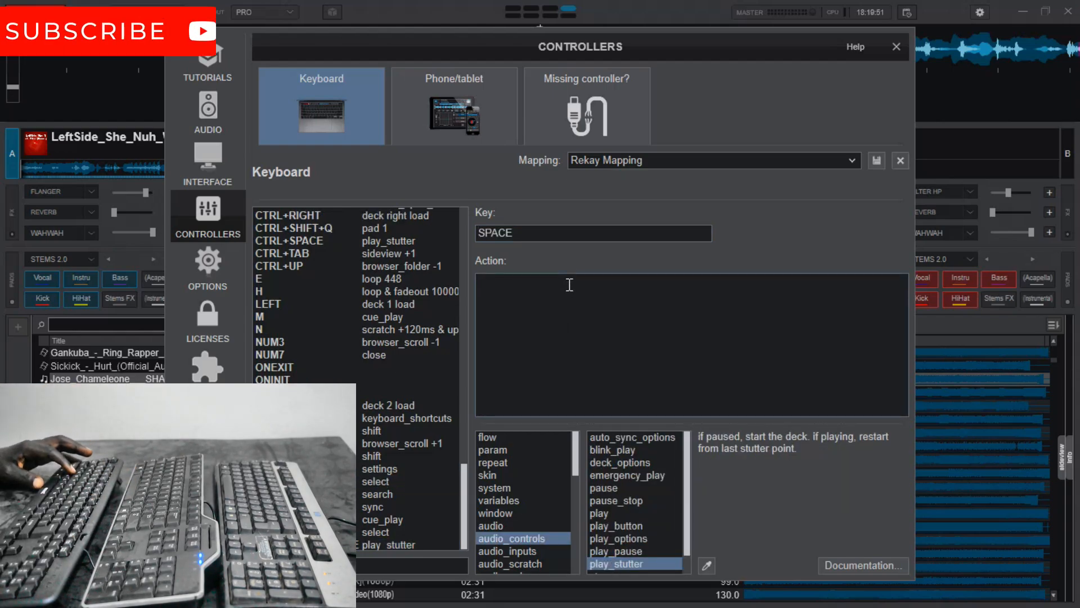
left_click(632, 436)
type("BROWS")
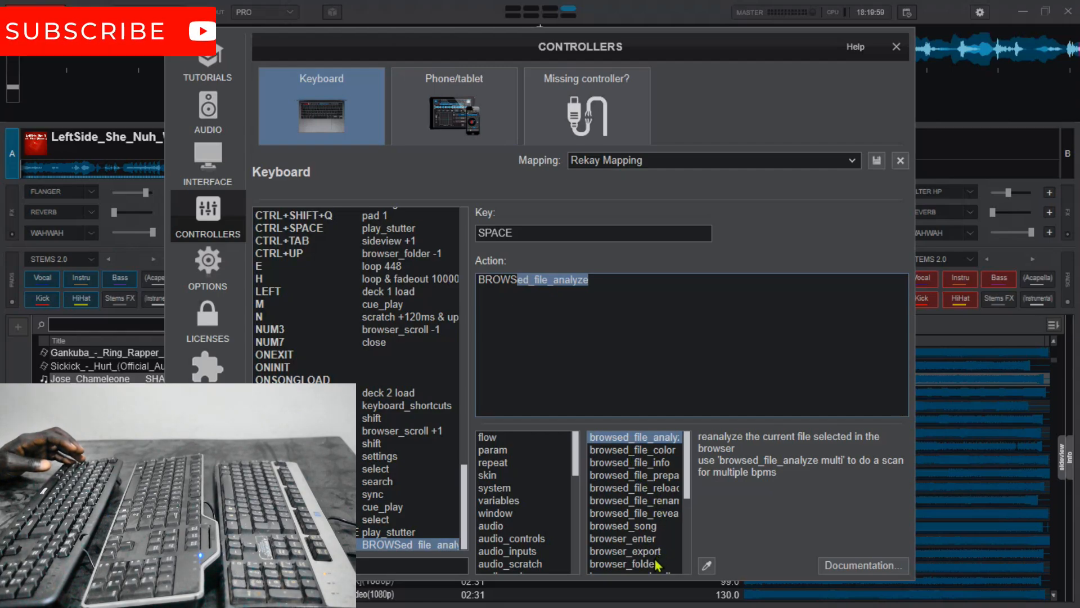
scroll("down", 3)
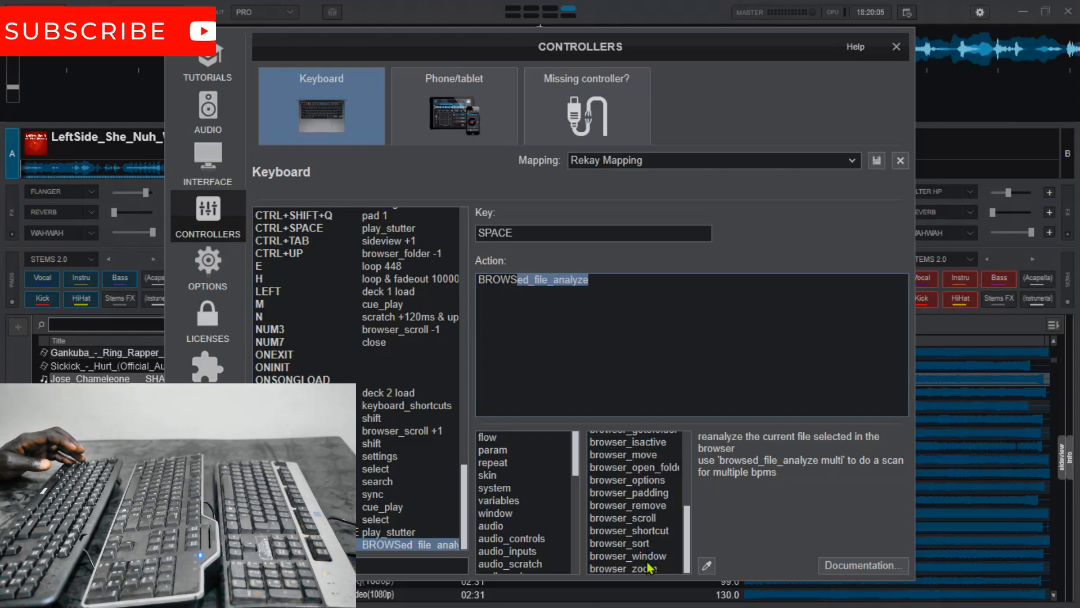
left_click(623, 518)
type("browser_scroll +")
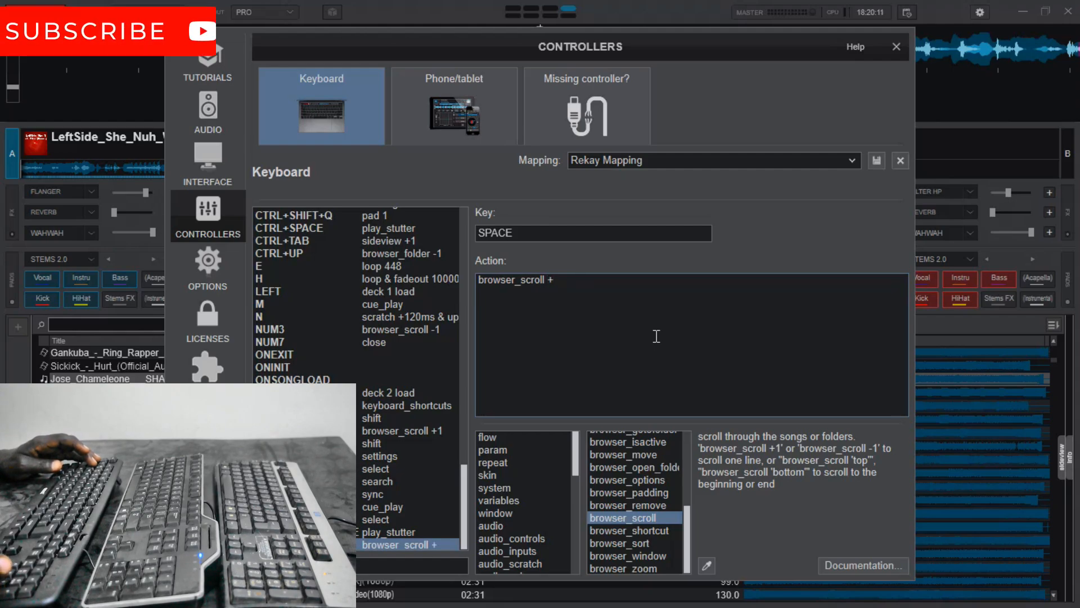
type("1")
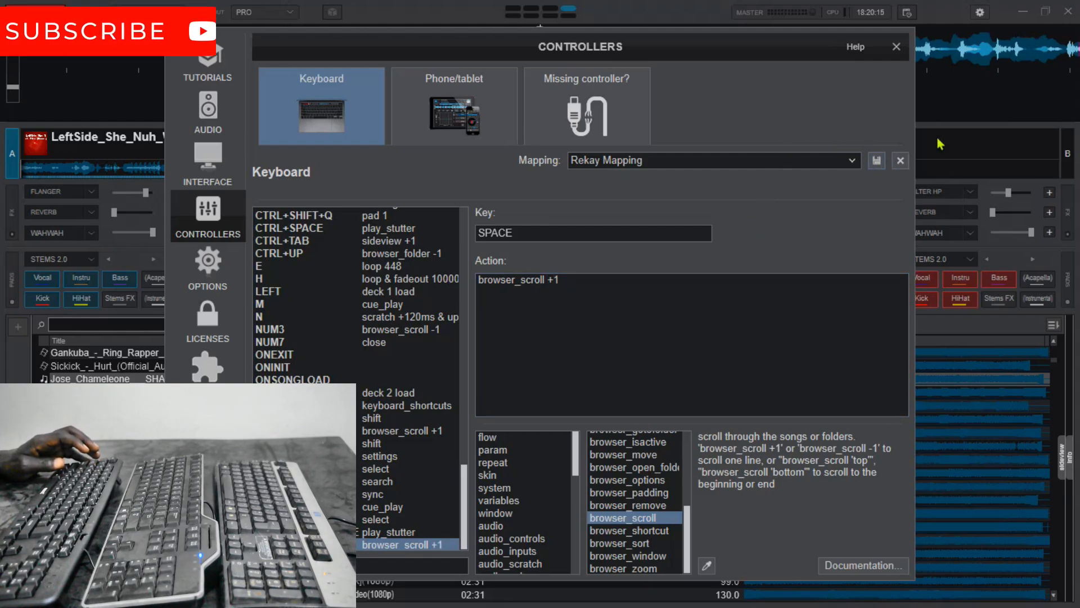
left_click(896, 46)
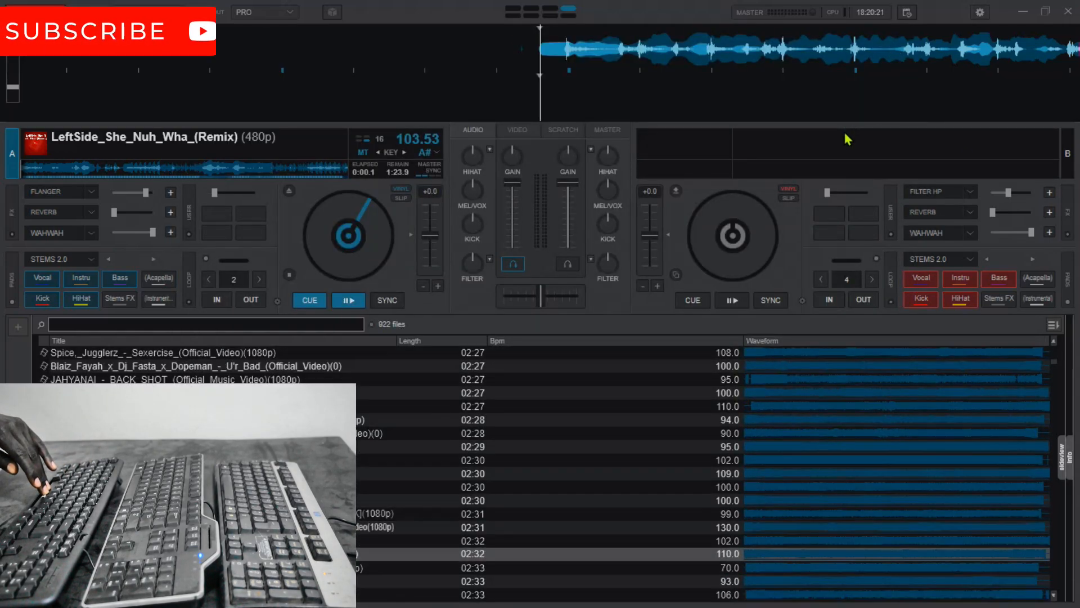
Scroll further down the Virtual DJ track list.
scroll("down", 3)
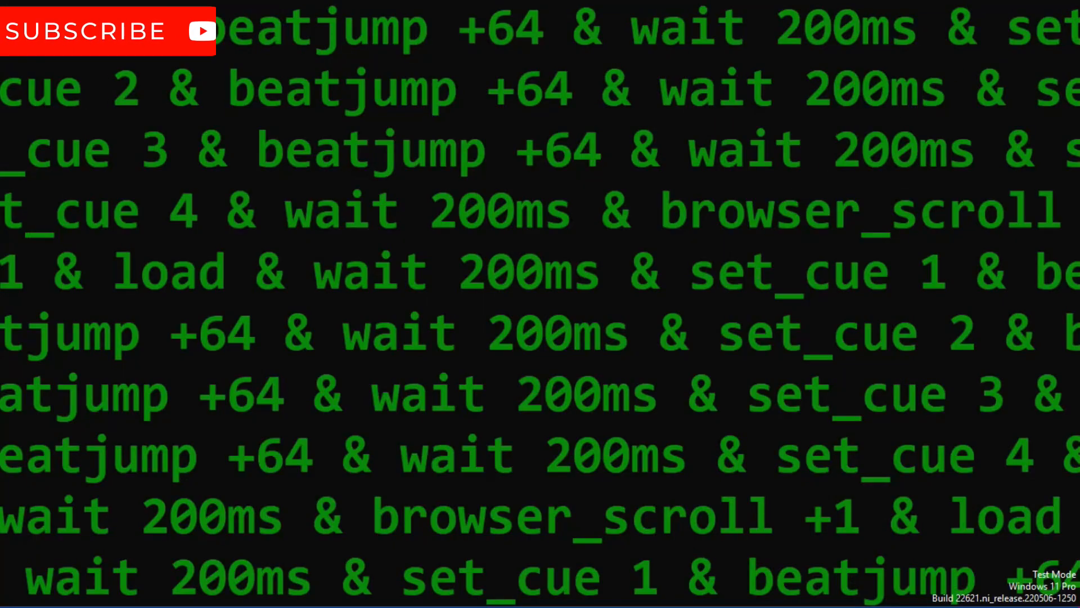
Reopen MultiKeyboard Macros from the tray overflow and save the Space macro set.
left_click(888, 589)
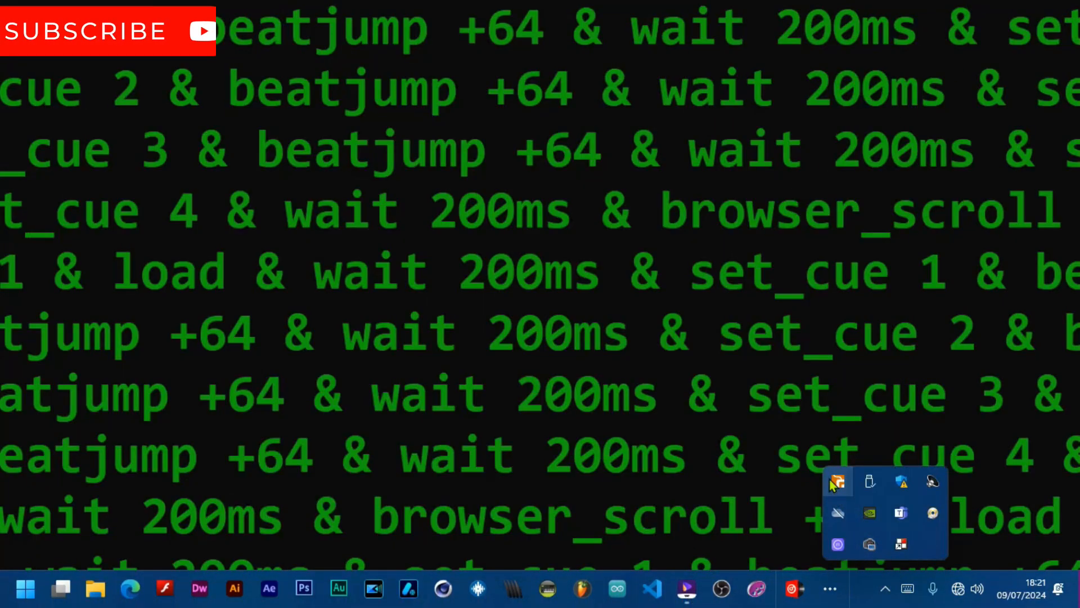
left_click(837, 482)
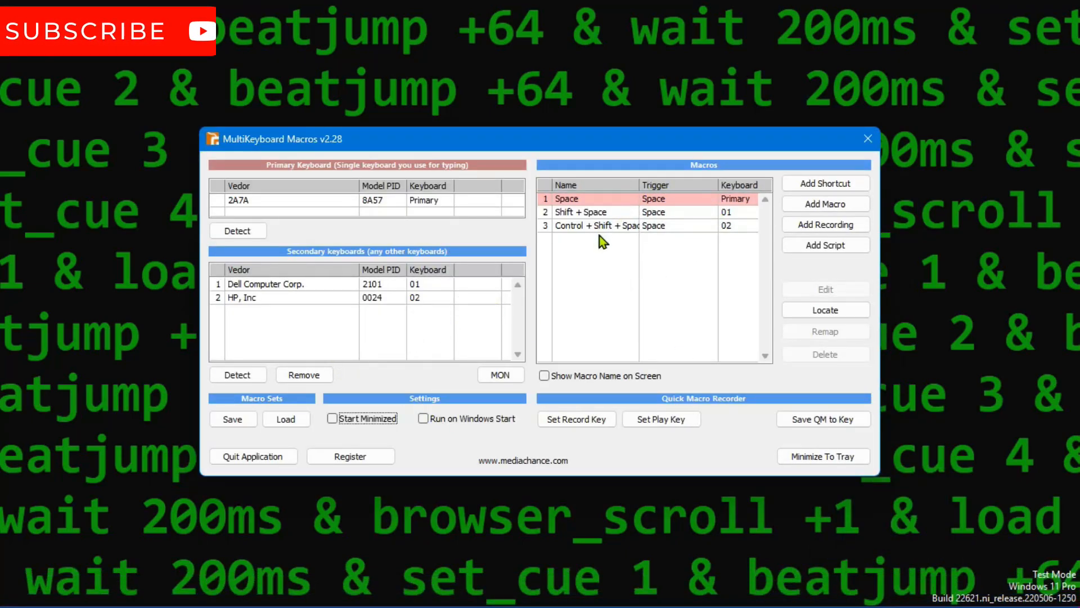
mouse_move(564, 184)
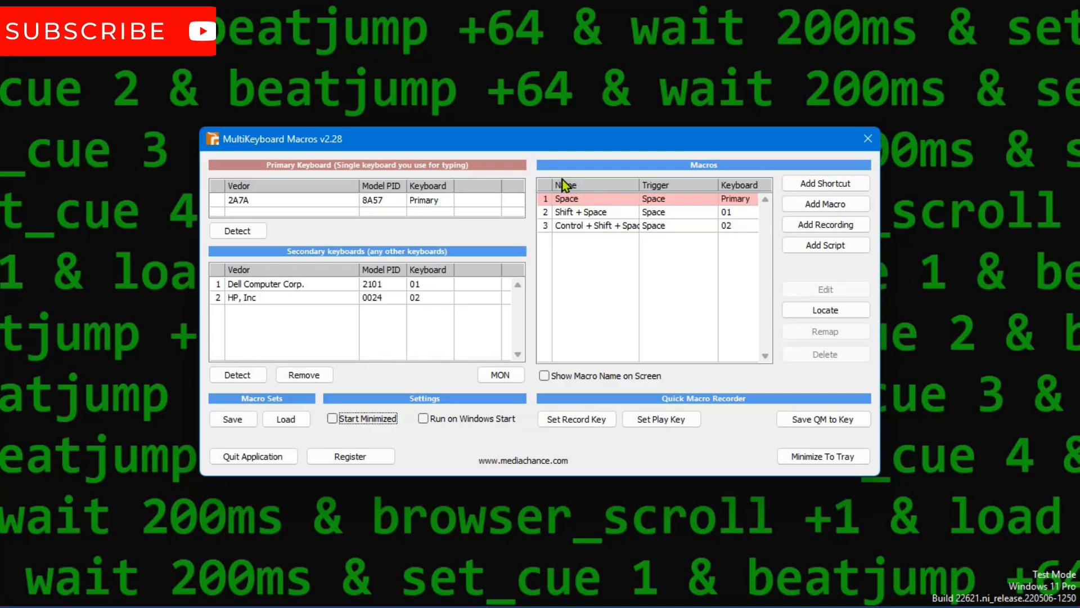
mouse_move(614, 236)
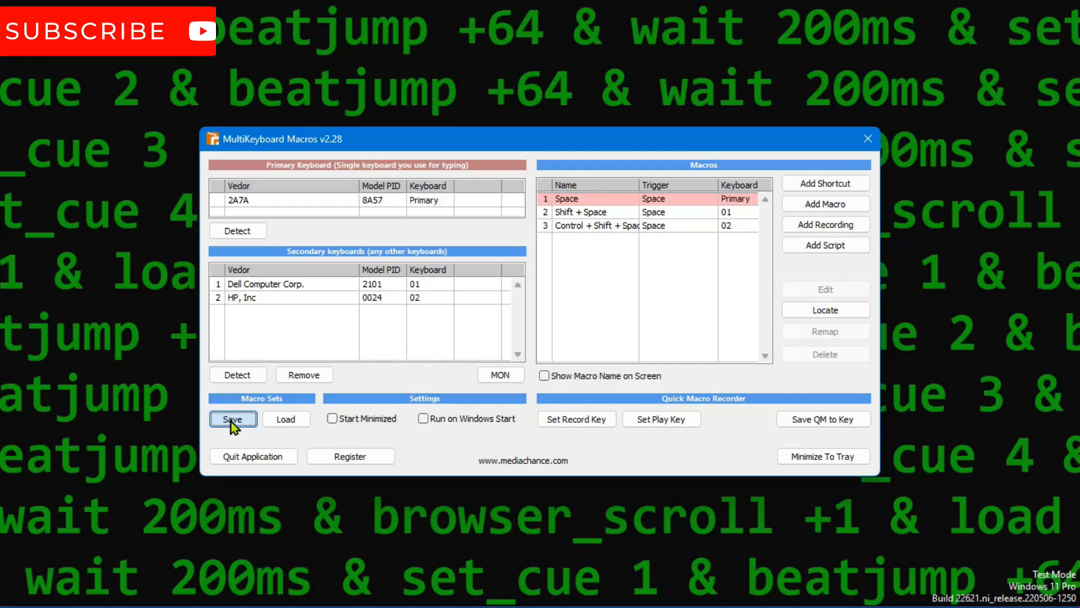
left_click(233, 418)
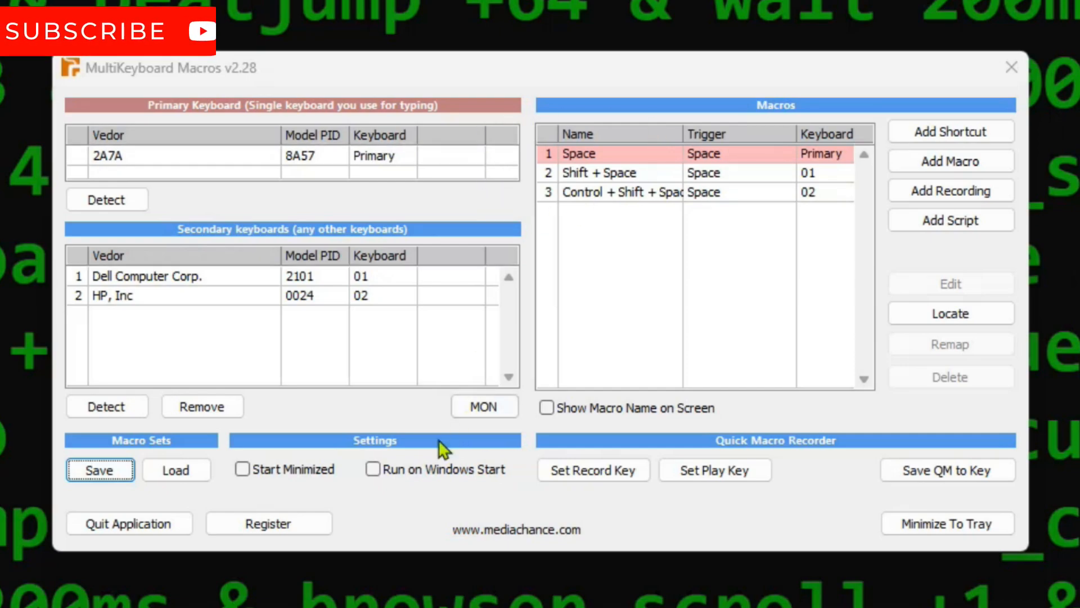
Turn on Run on Windows Start and Start Minimized.
left_click(373, 469)
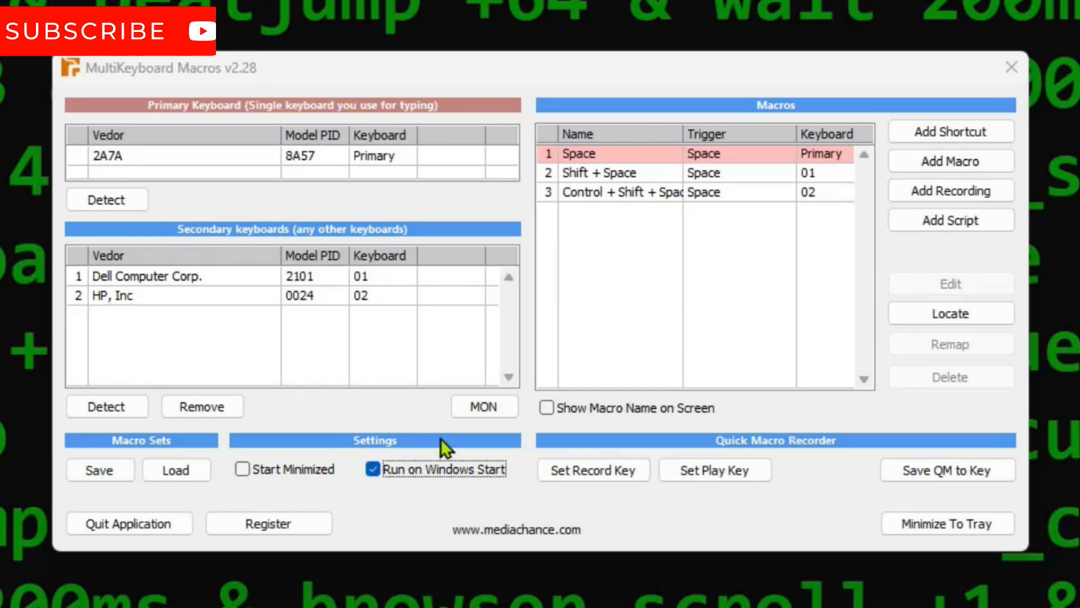
mouse_move(503, 258)
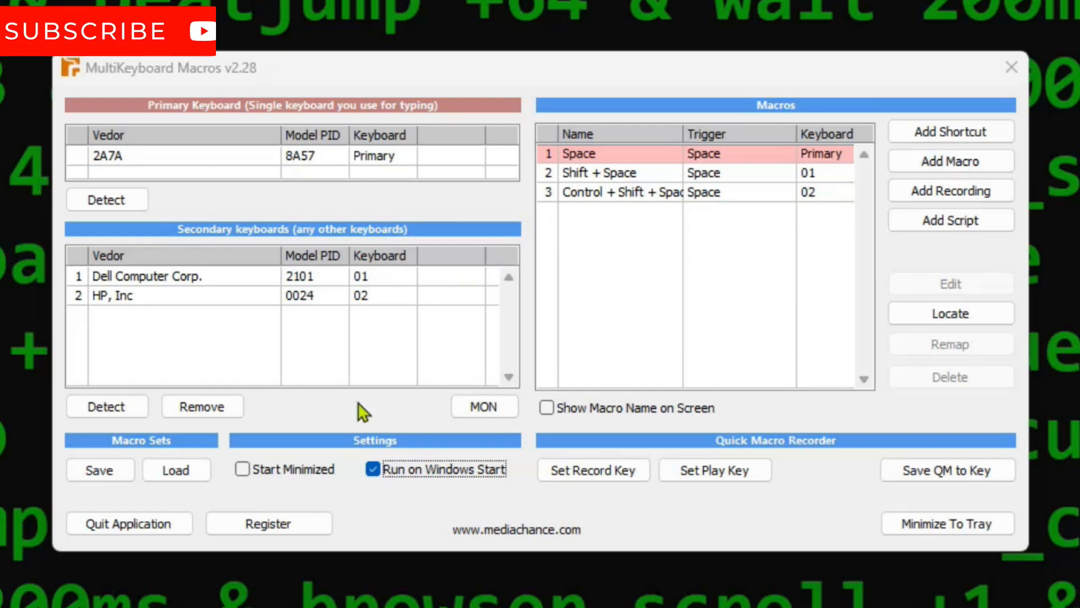
mouse_move(305, 405)
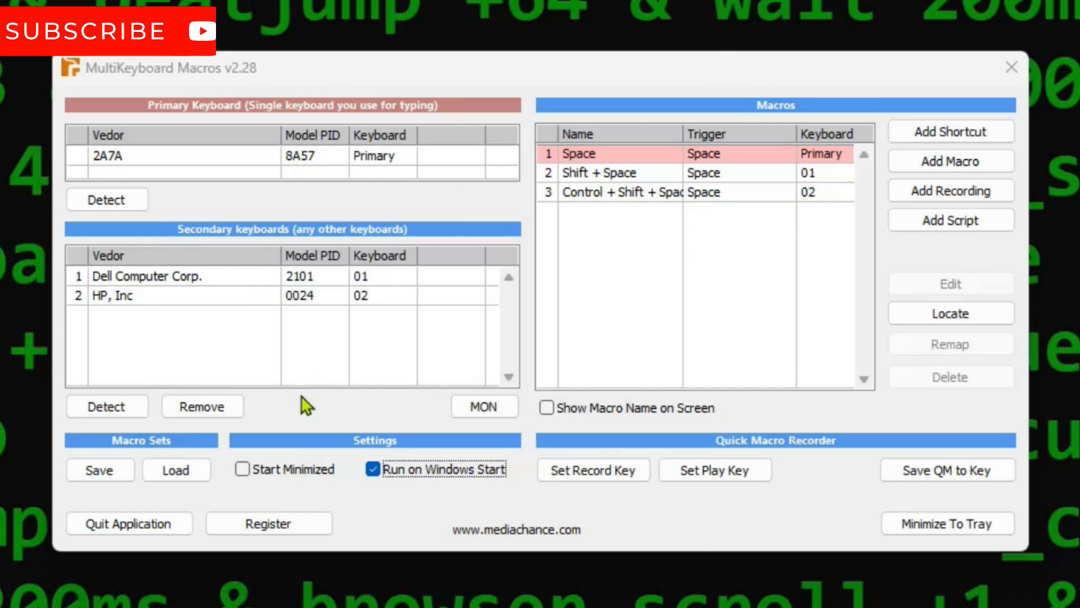
left_click(242, 469)
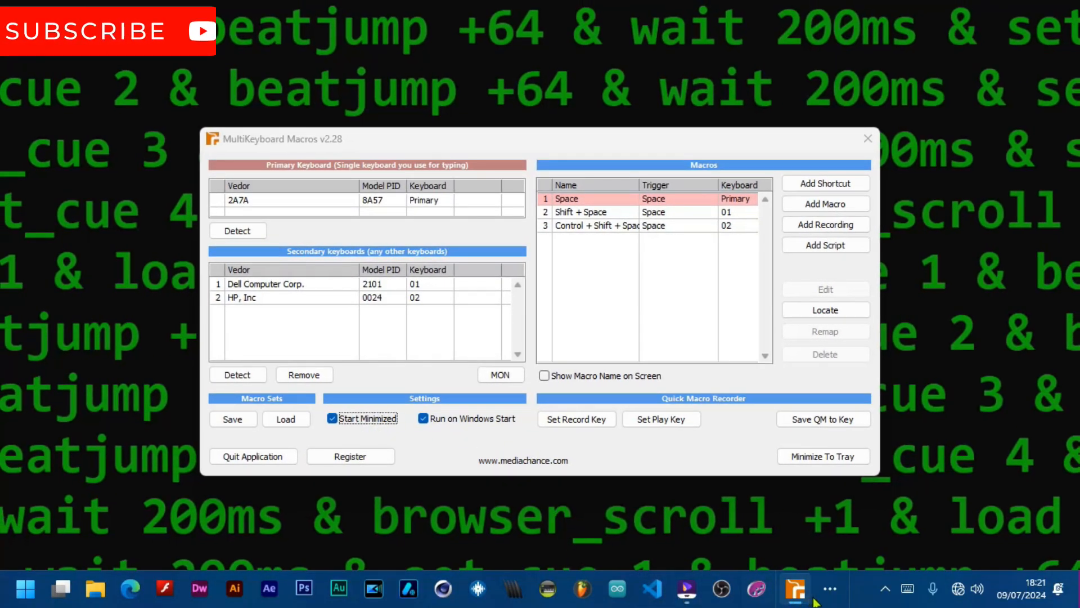
mouse_move(891, 588)
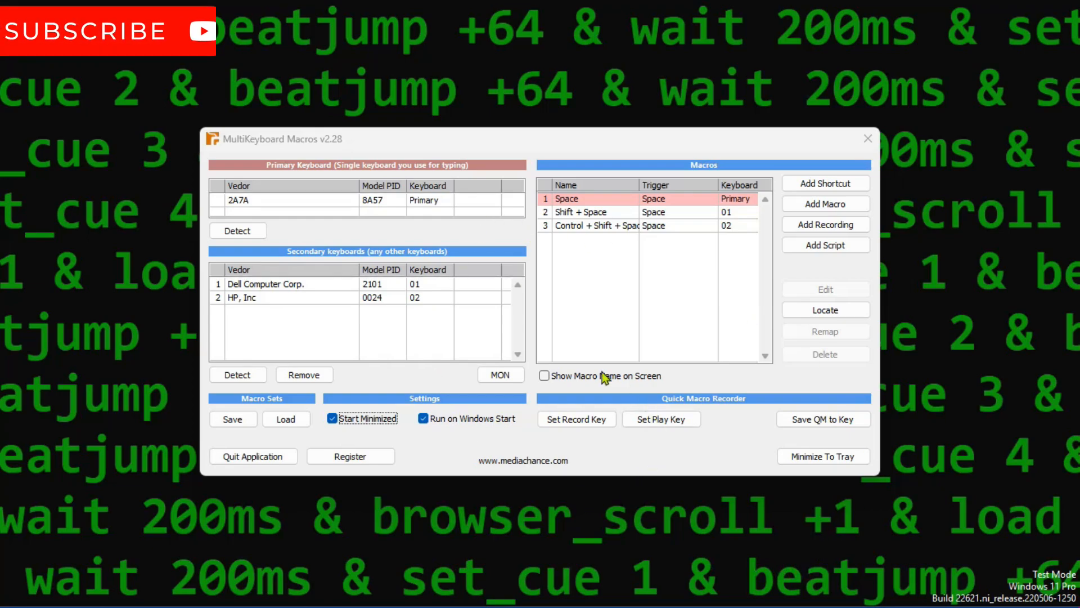
mouse_move(350, 407)
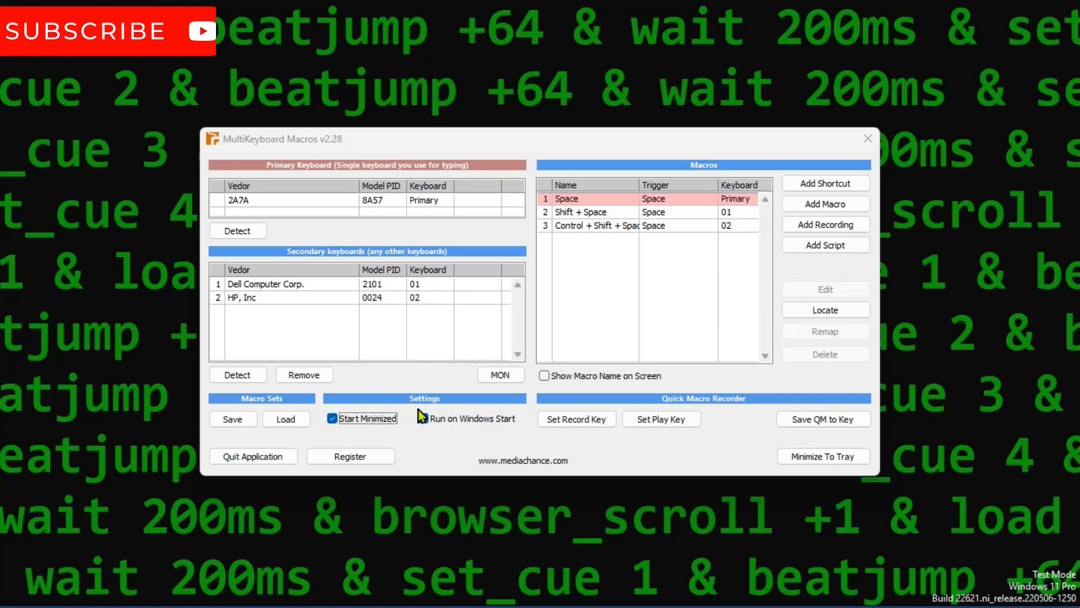
left_click(416, 418)
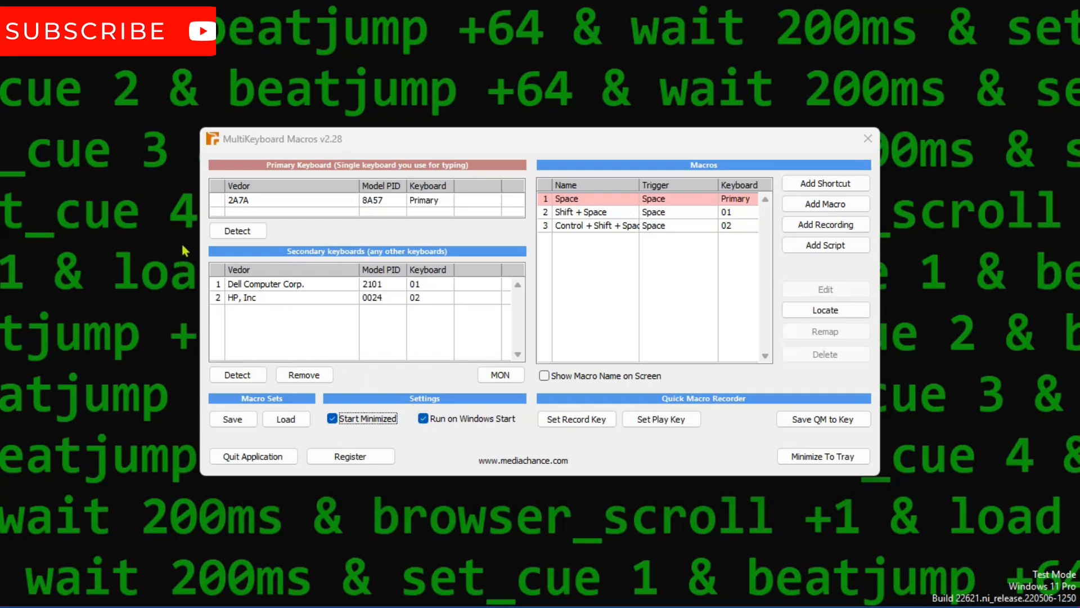